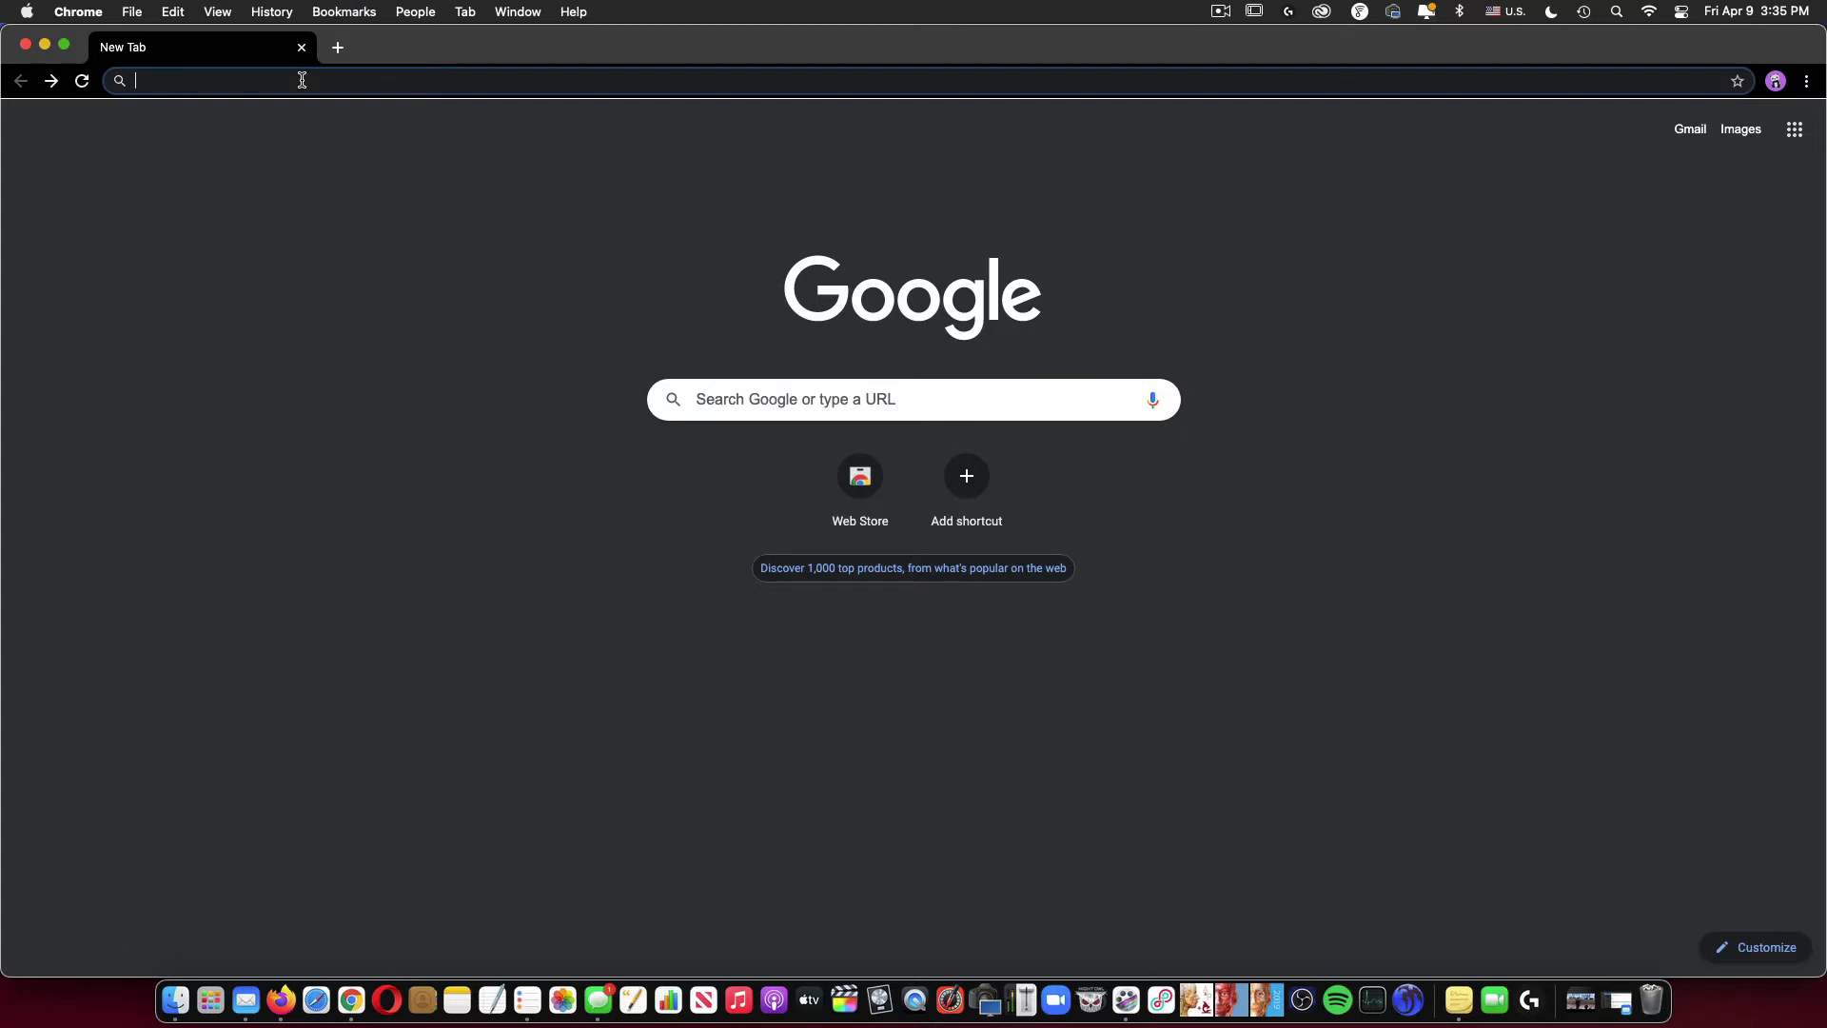
text(https://video.mindbody.io/studios/88/videos)
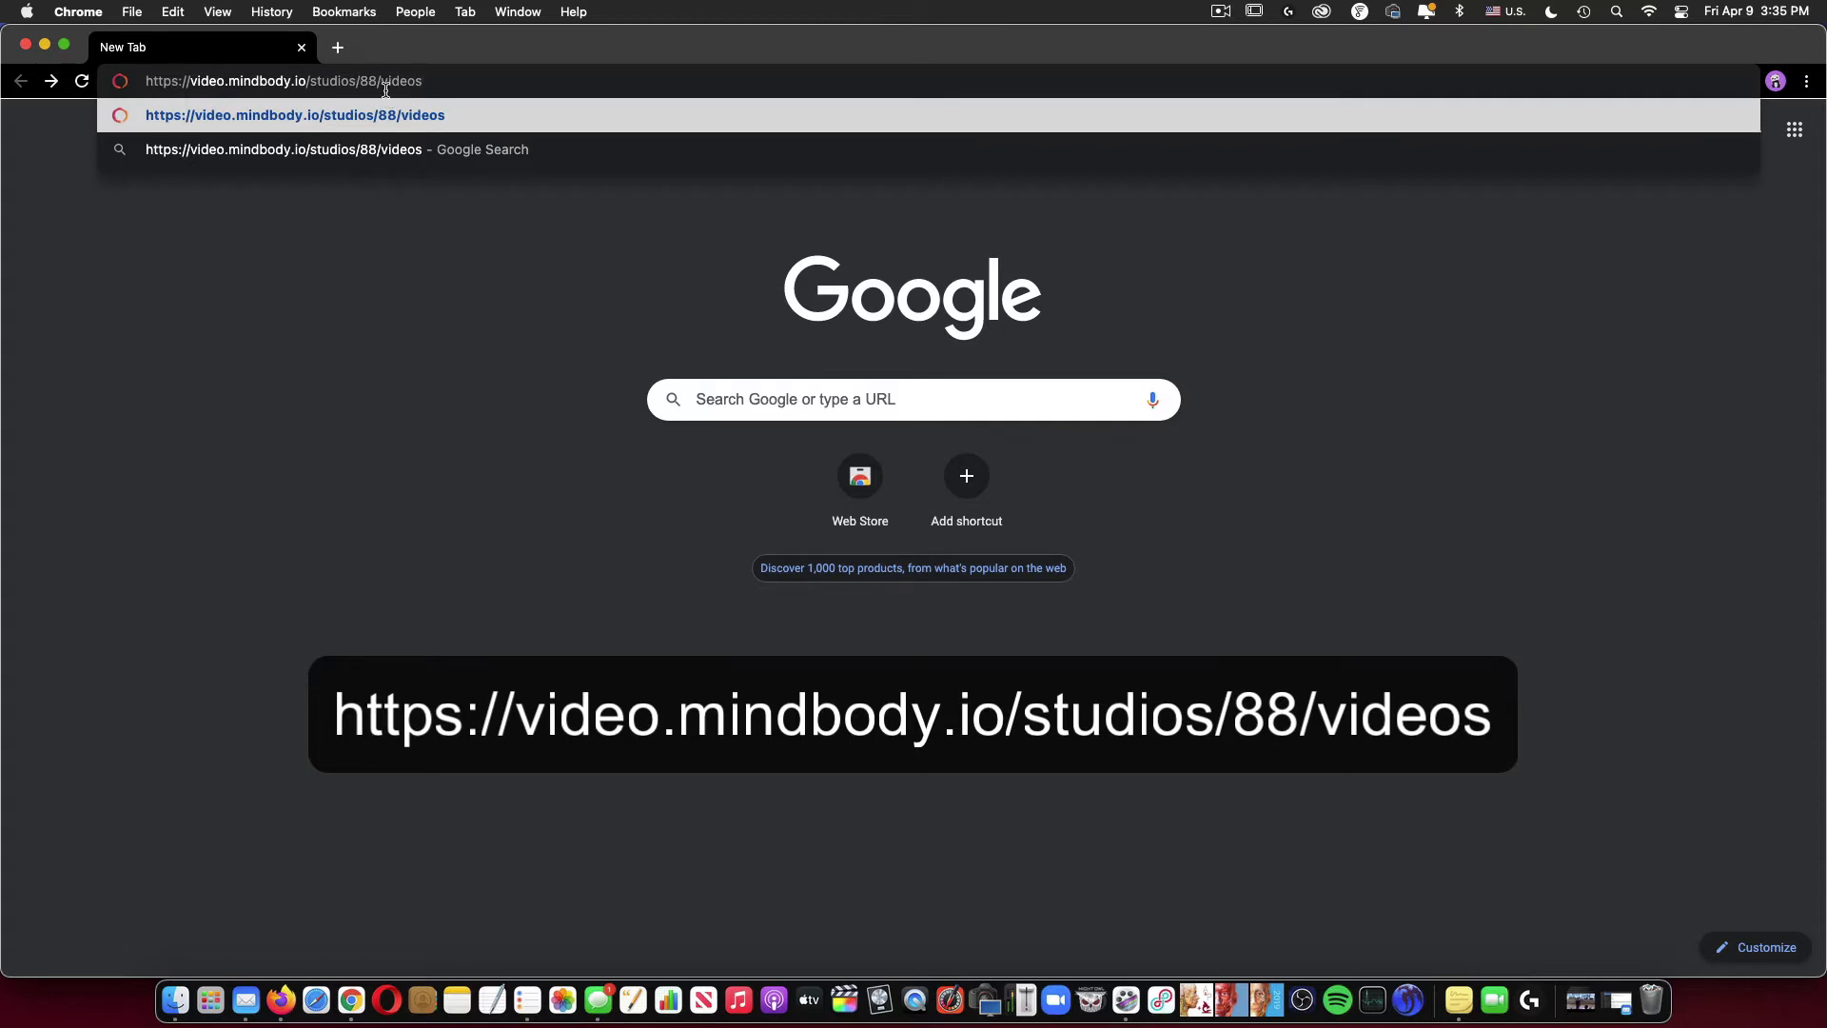
mouse_move(424, 281)
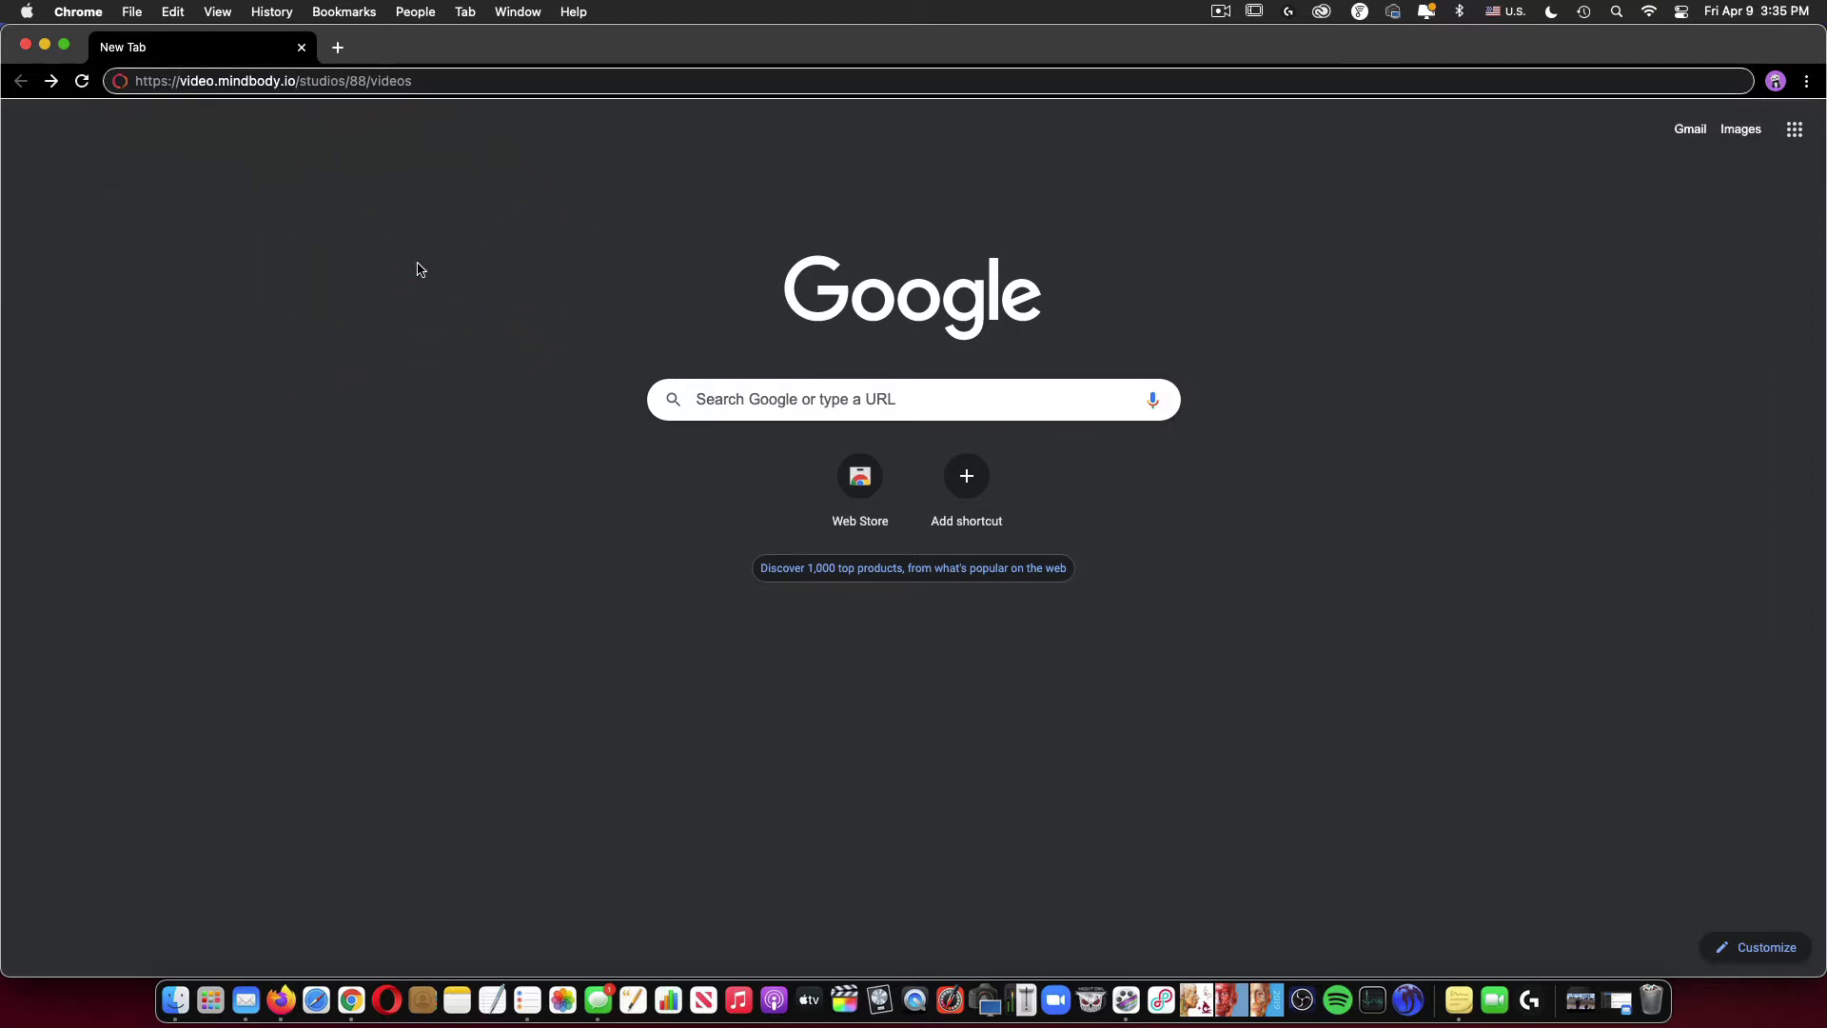
mouse_move(491, 80)
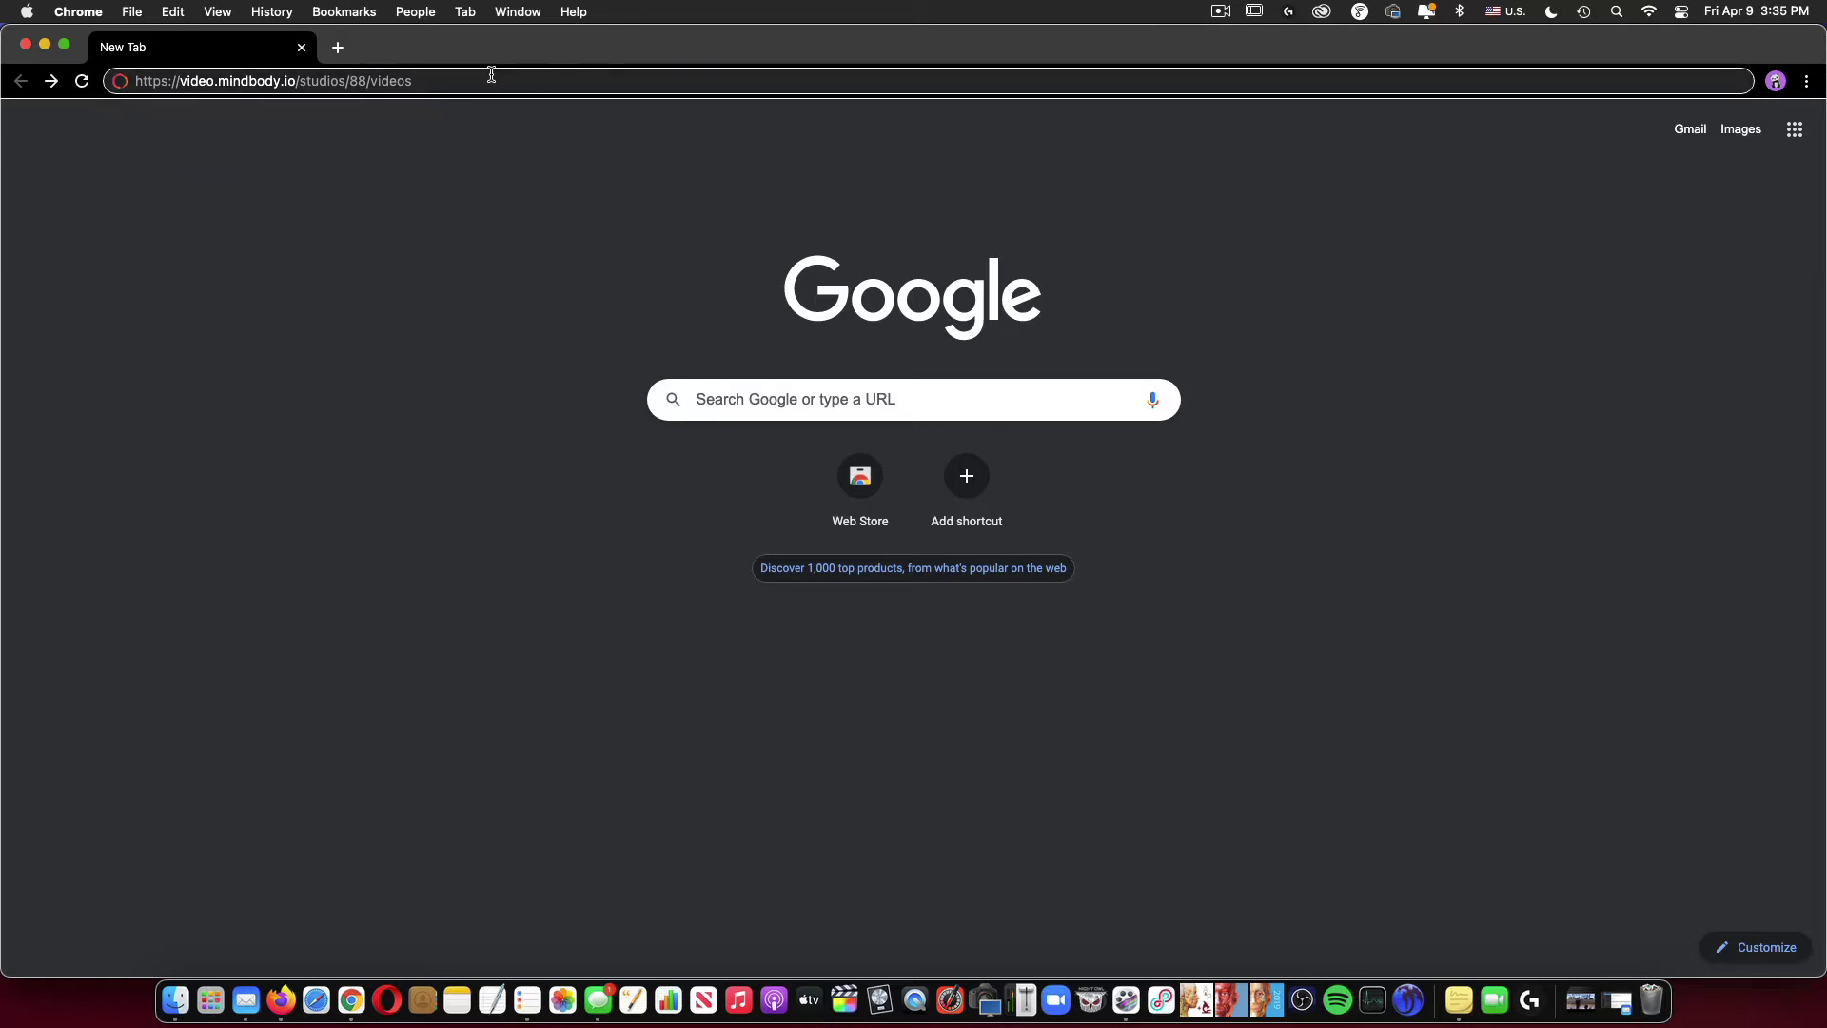
click(269, 80)
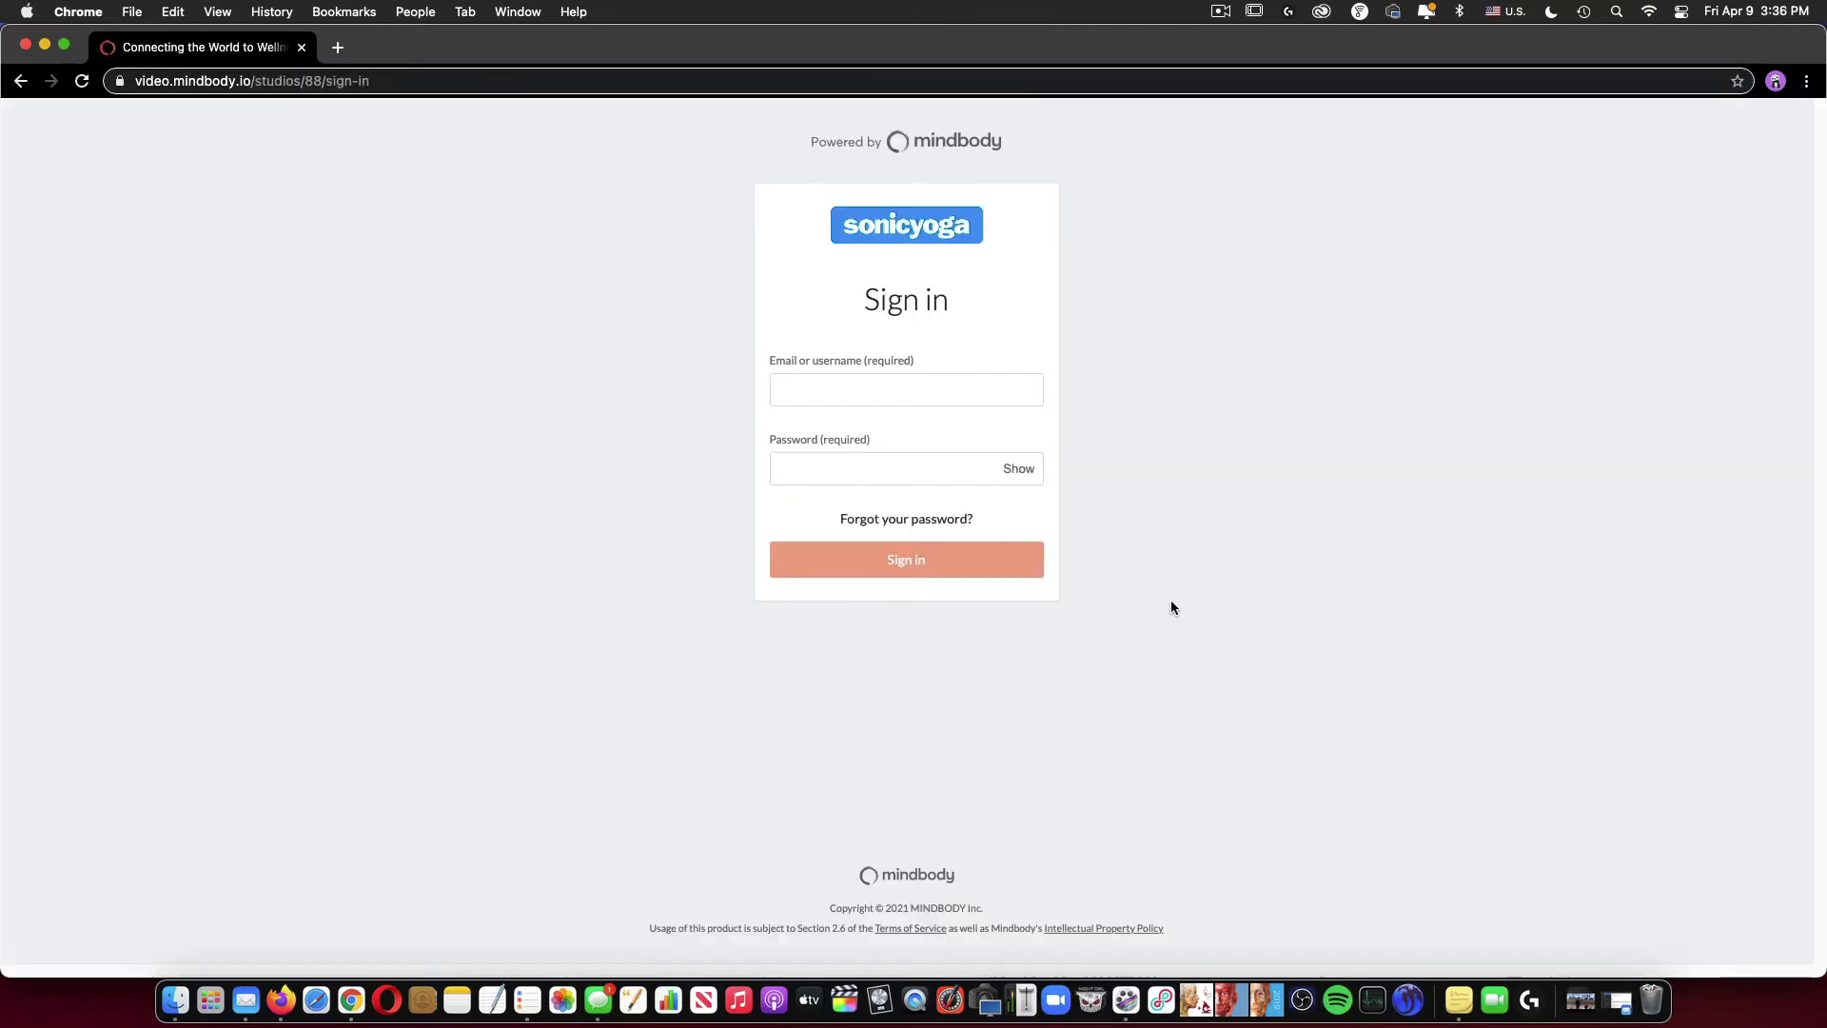
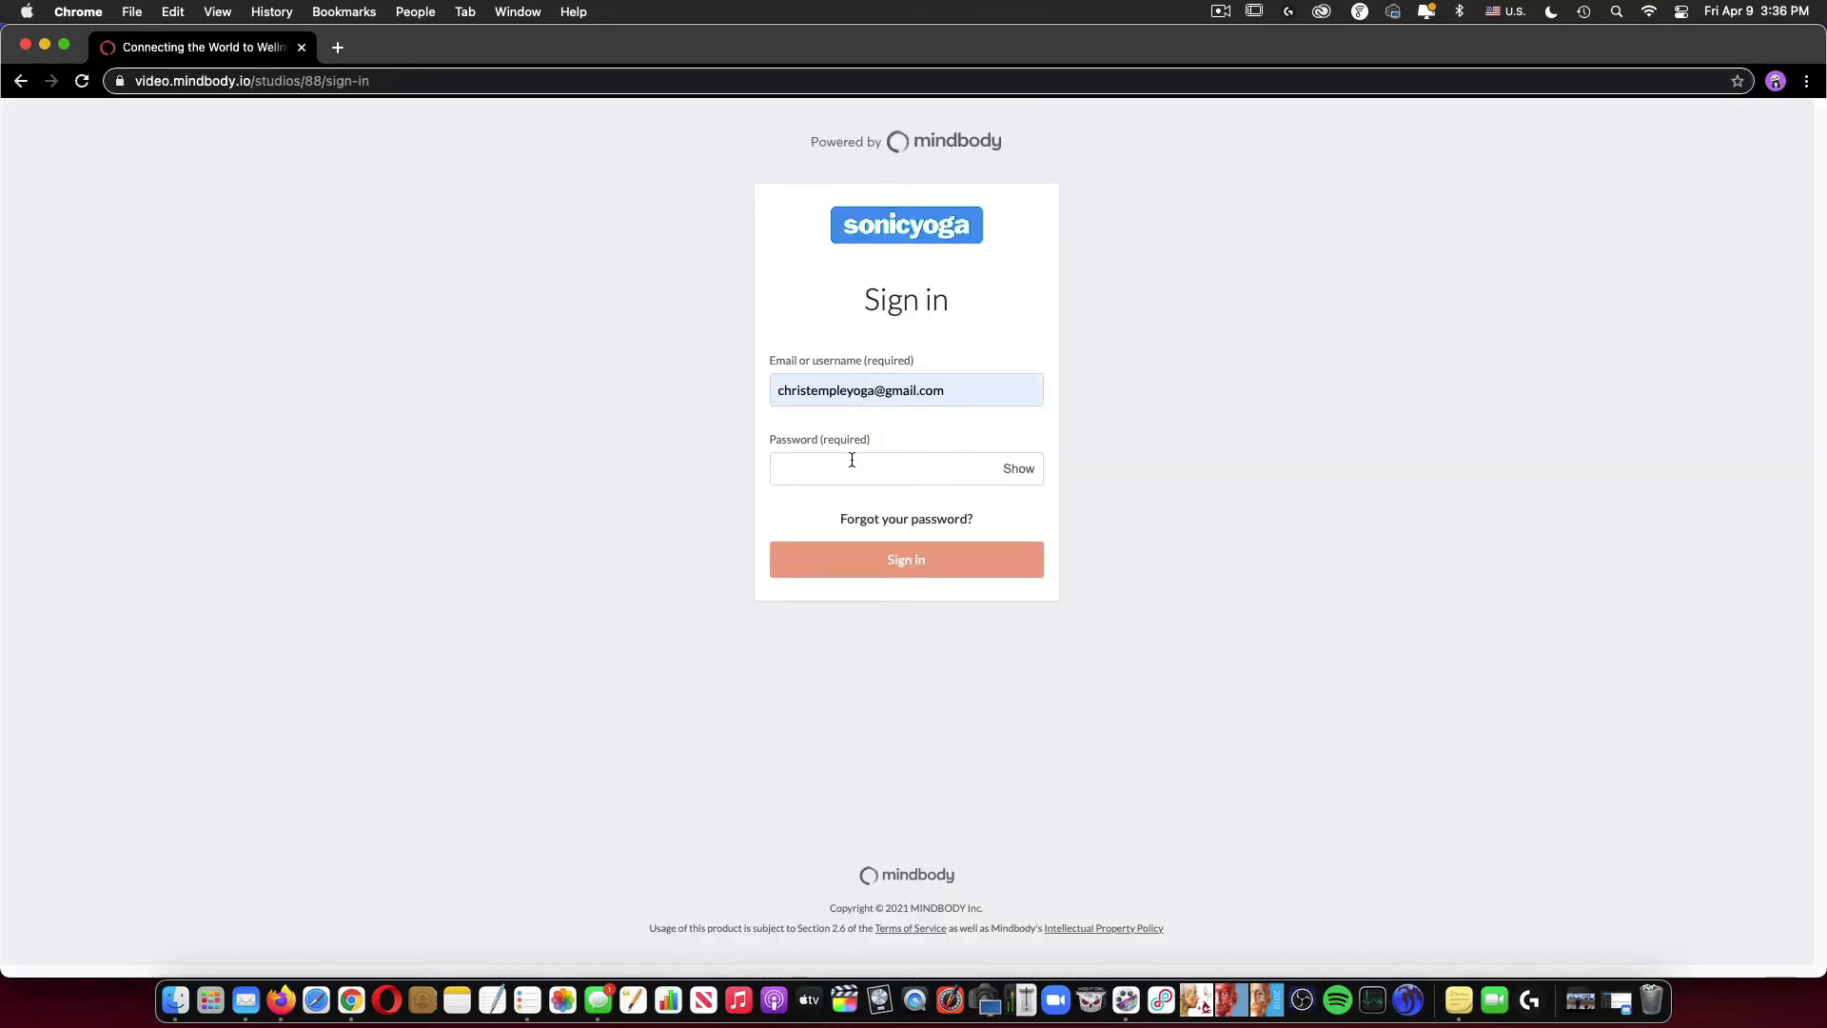
text(password)
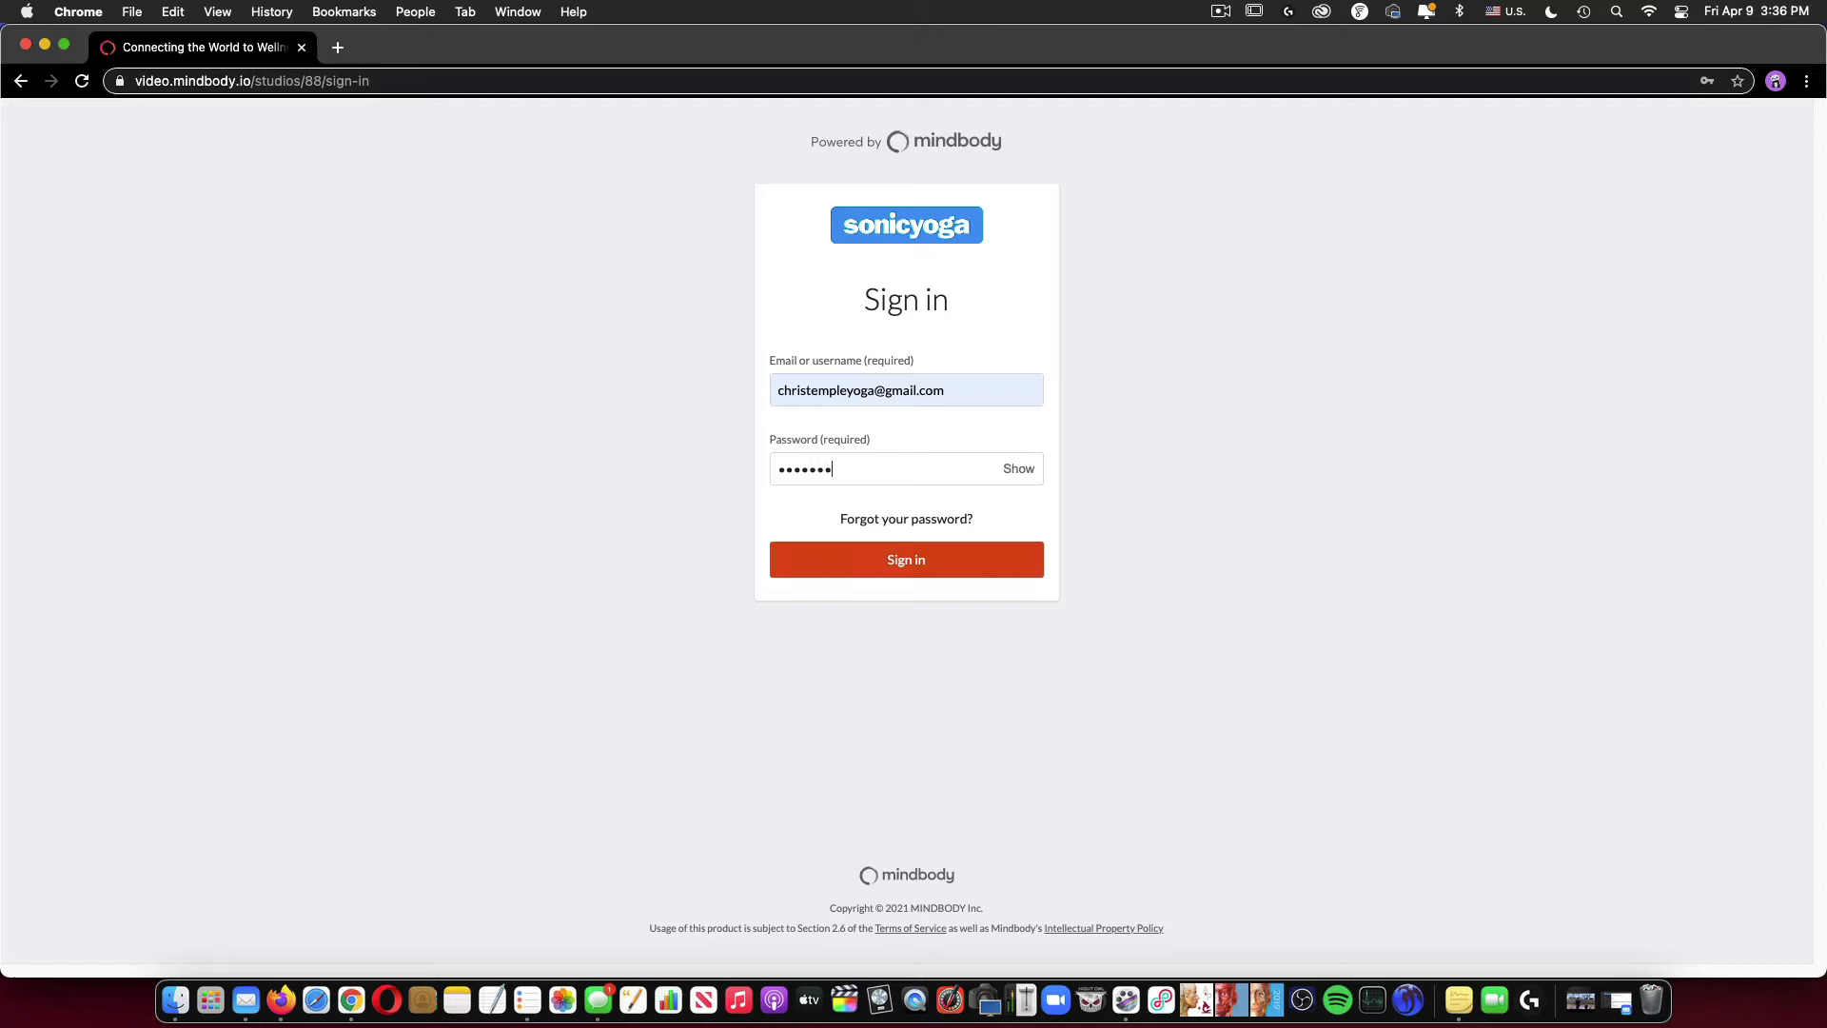
text(password)
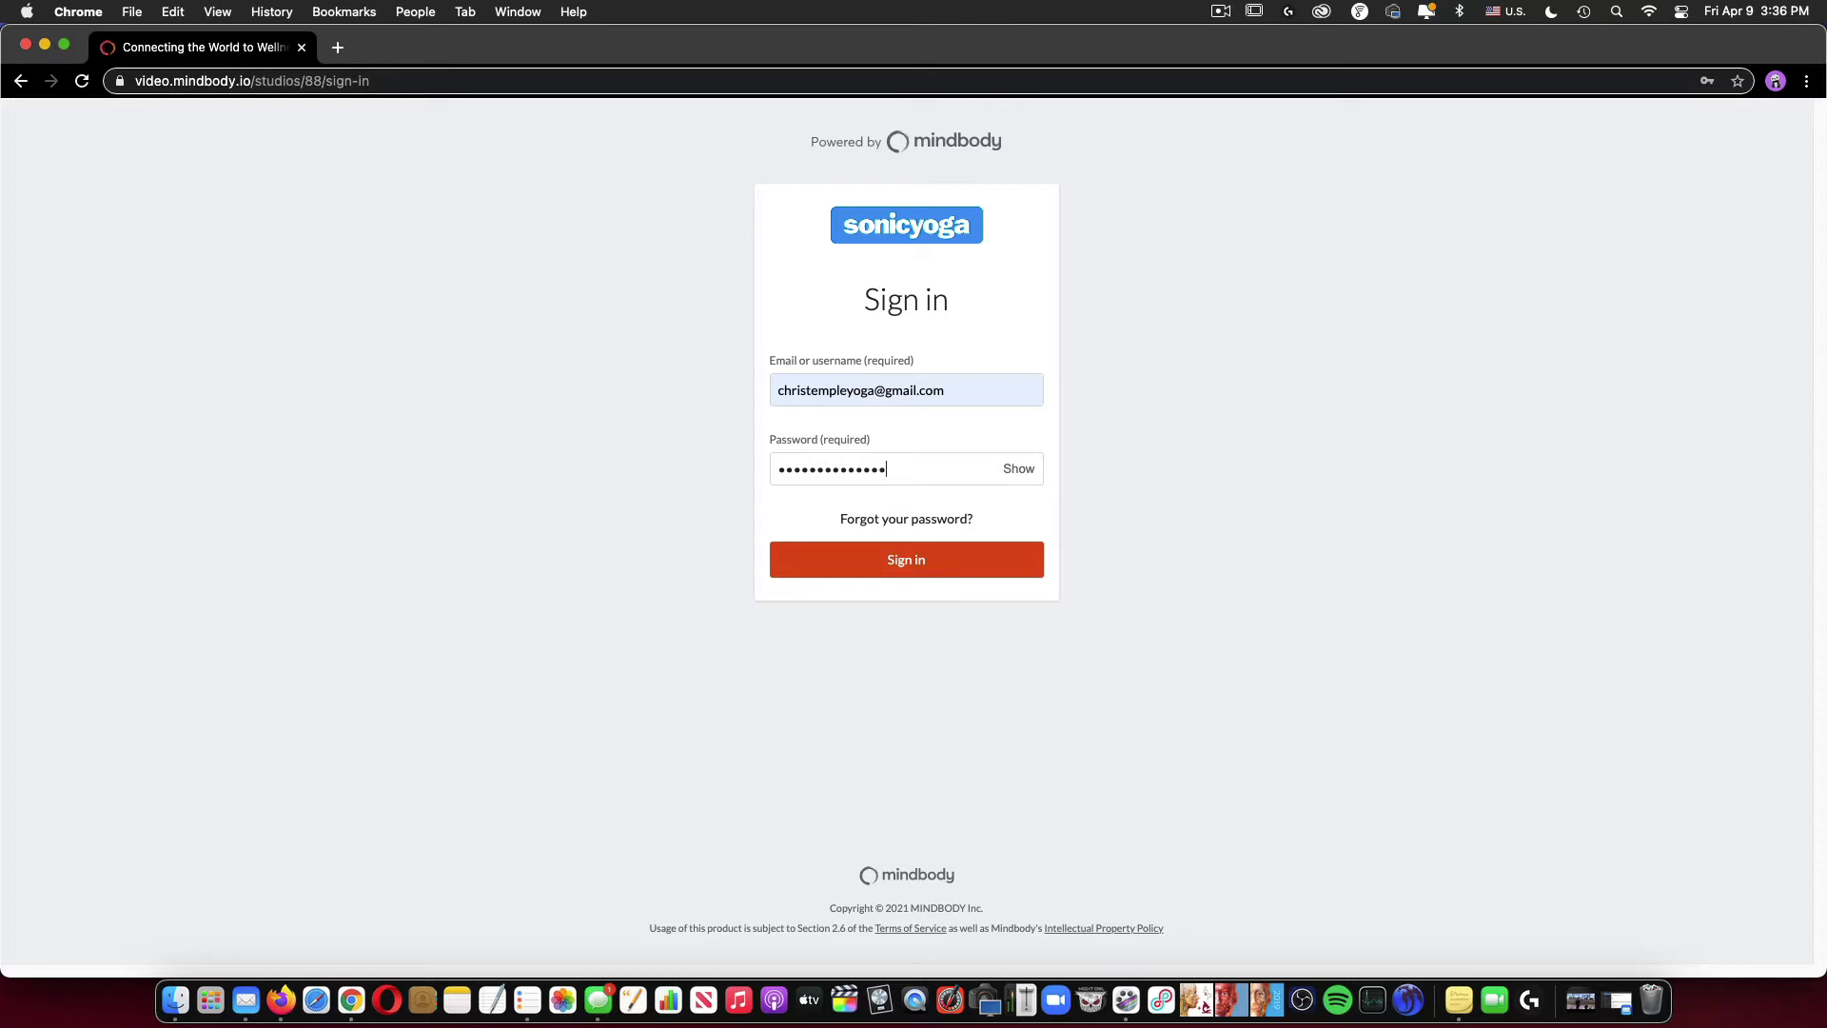
click(905, 560)
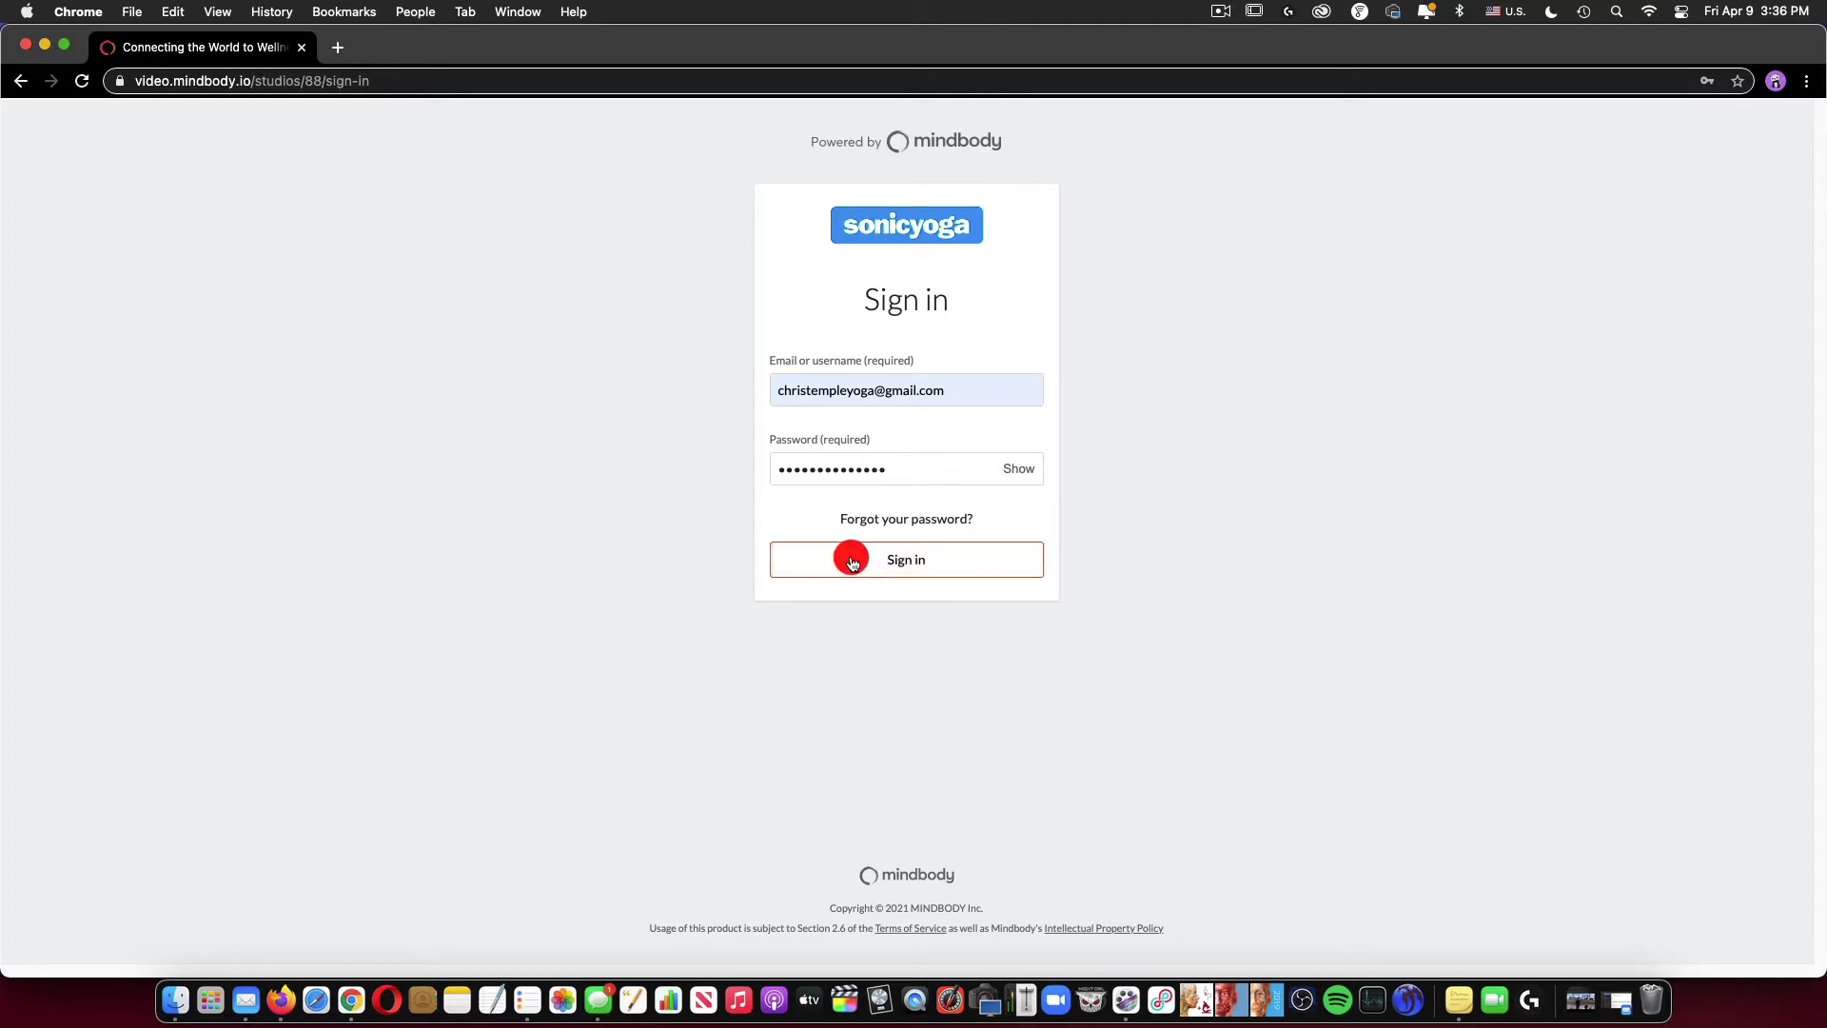
click(906, 559)
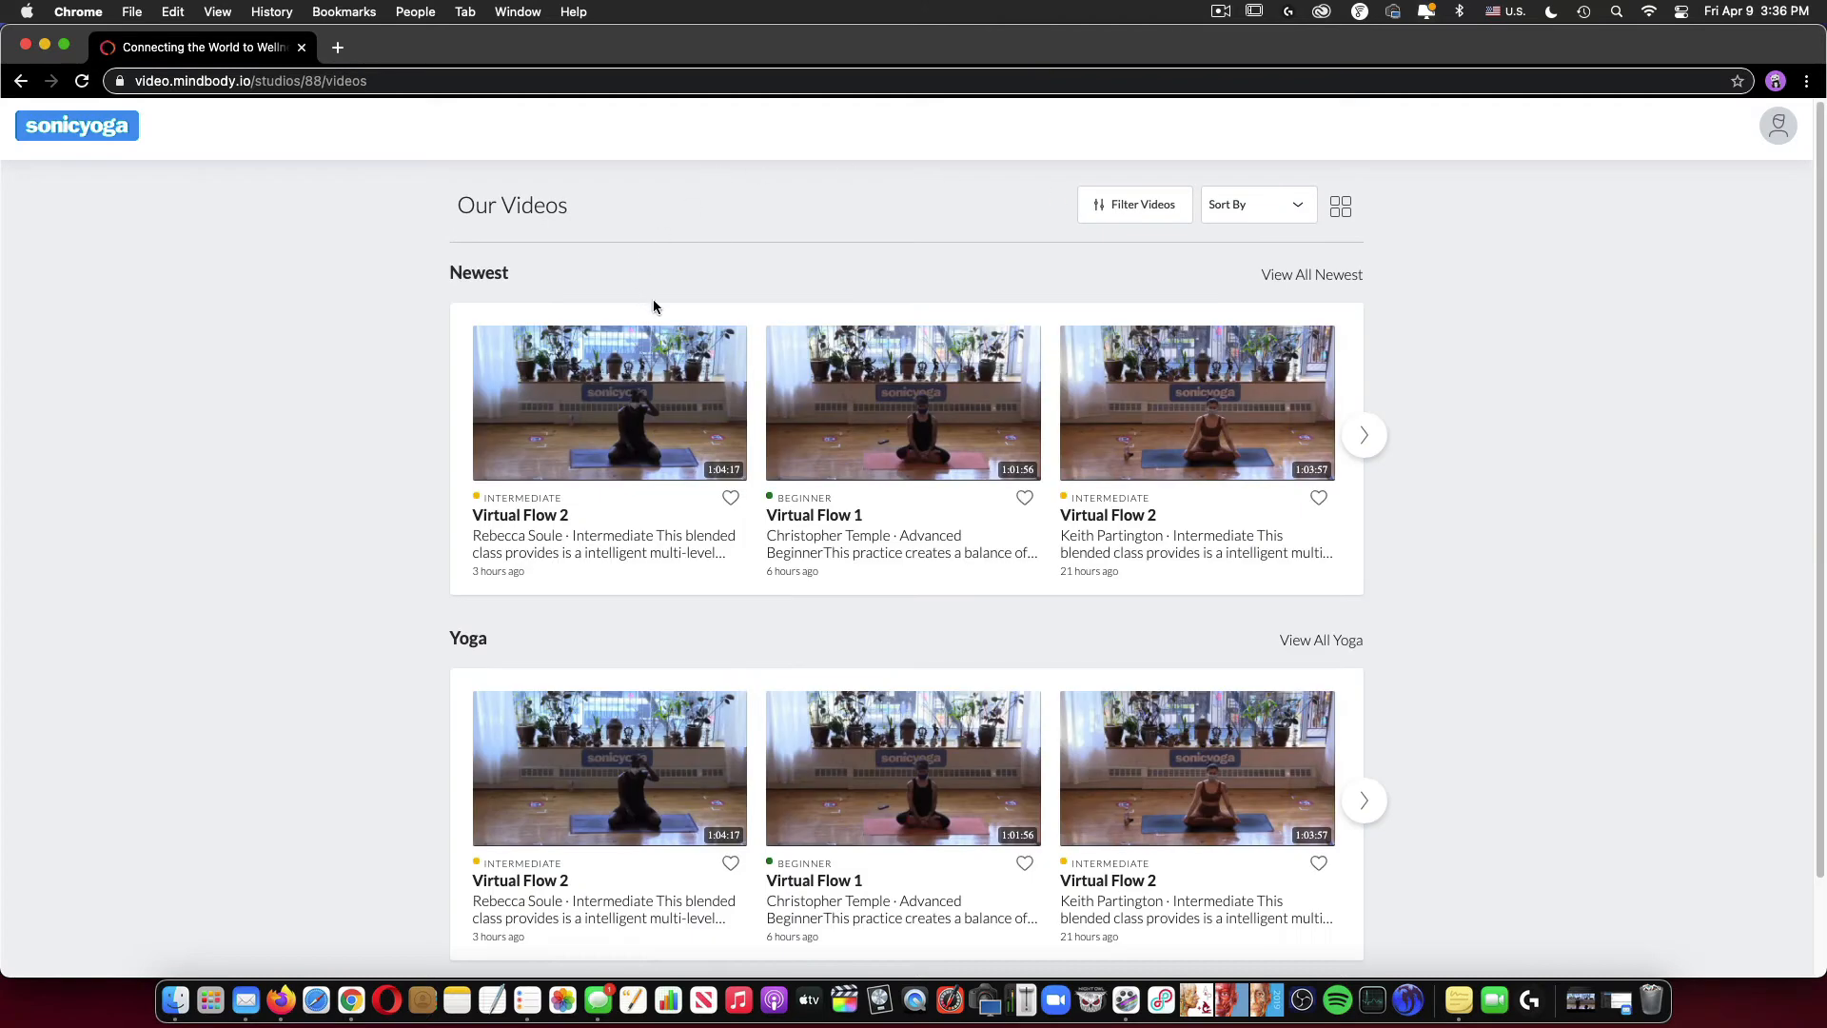
mouse_move(440, 269)
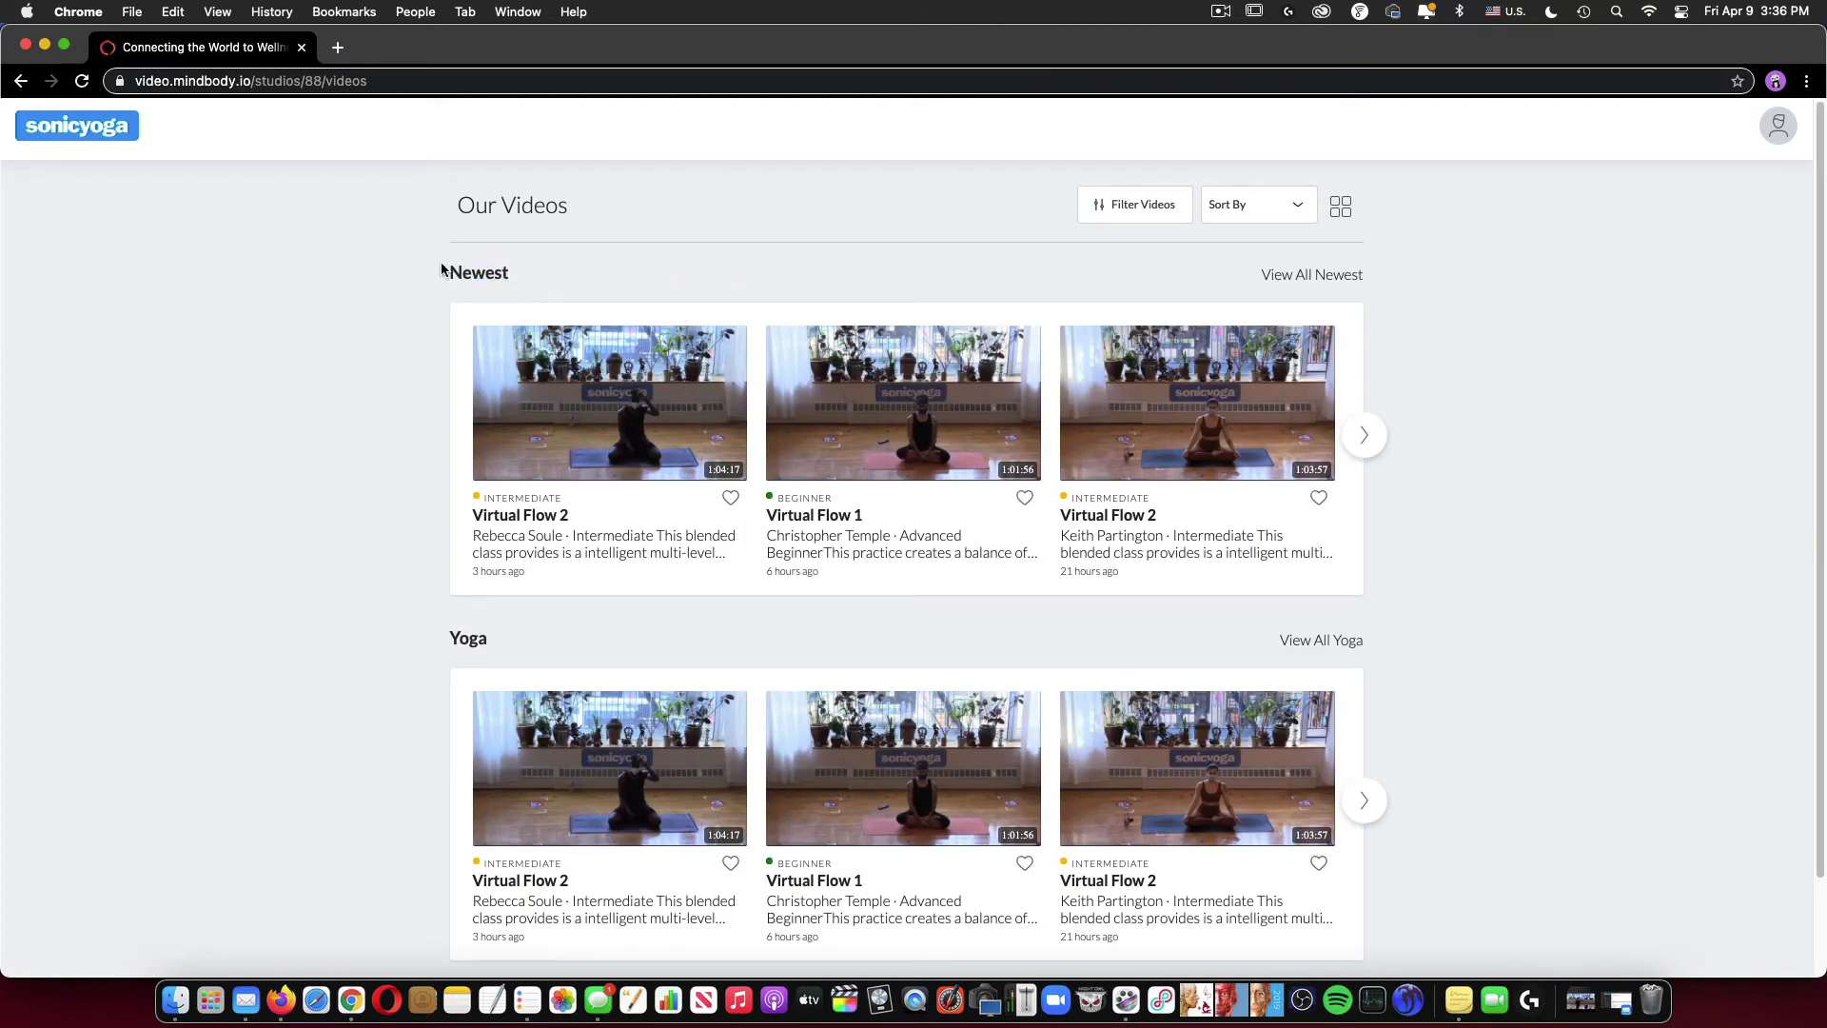
mouse_move(1358, 411)
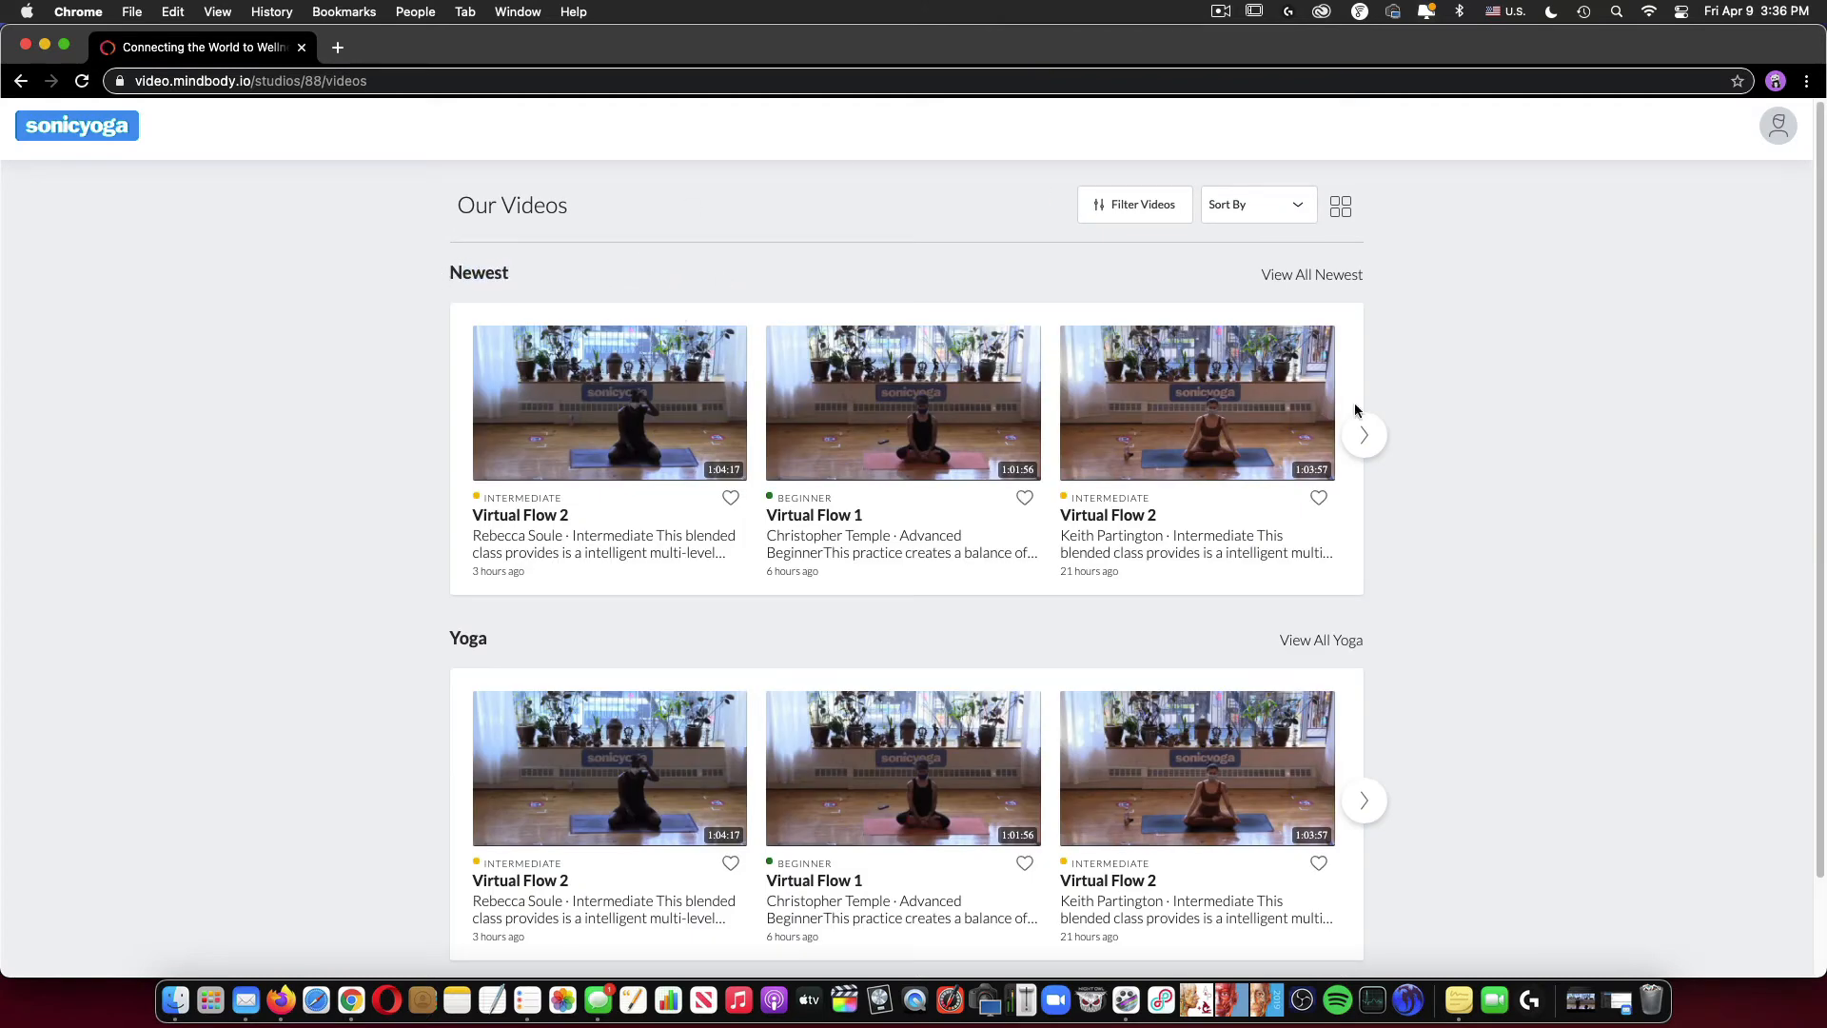
Switch the library from Newest and category rows to a single All Videos grid with sort choices shown.
click(1340, 206)
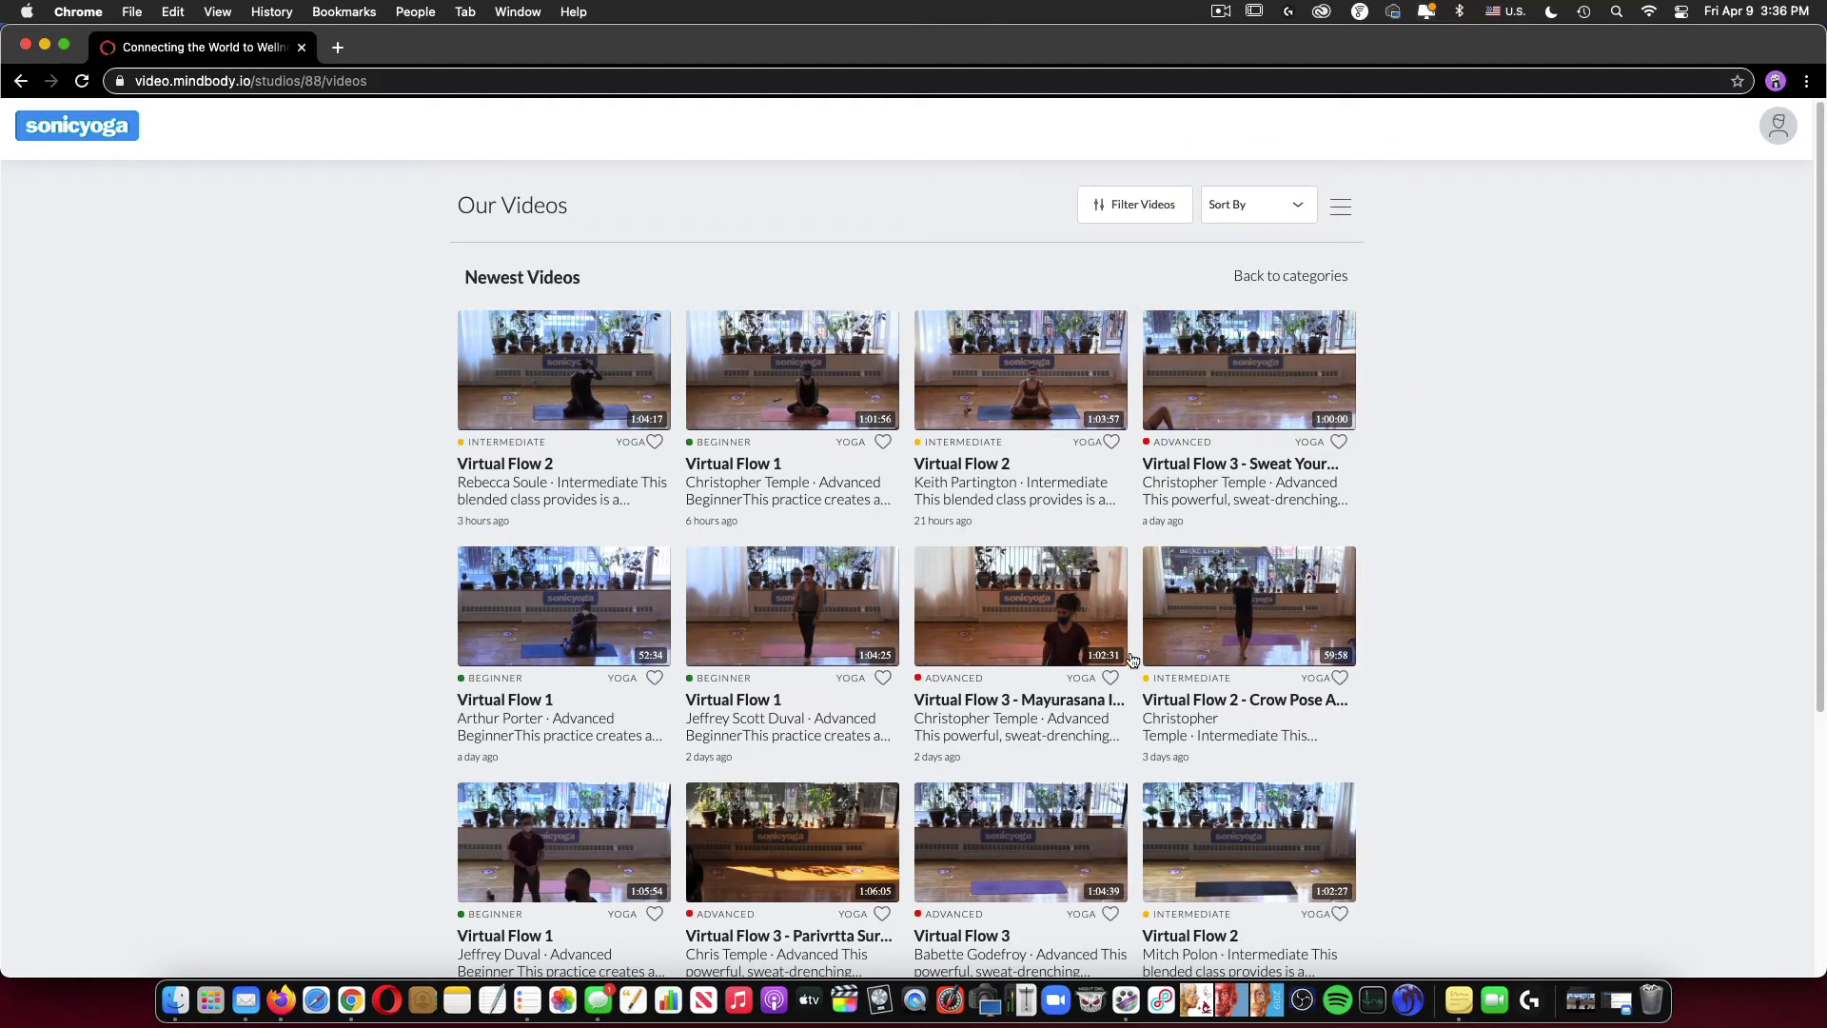
mouse_move(1174, 687)
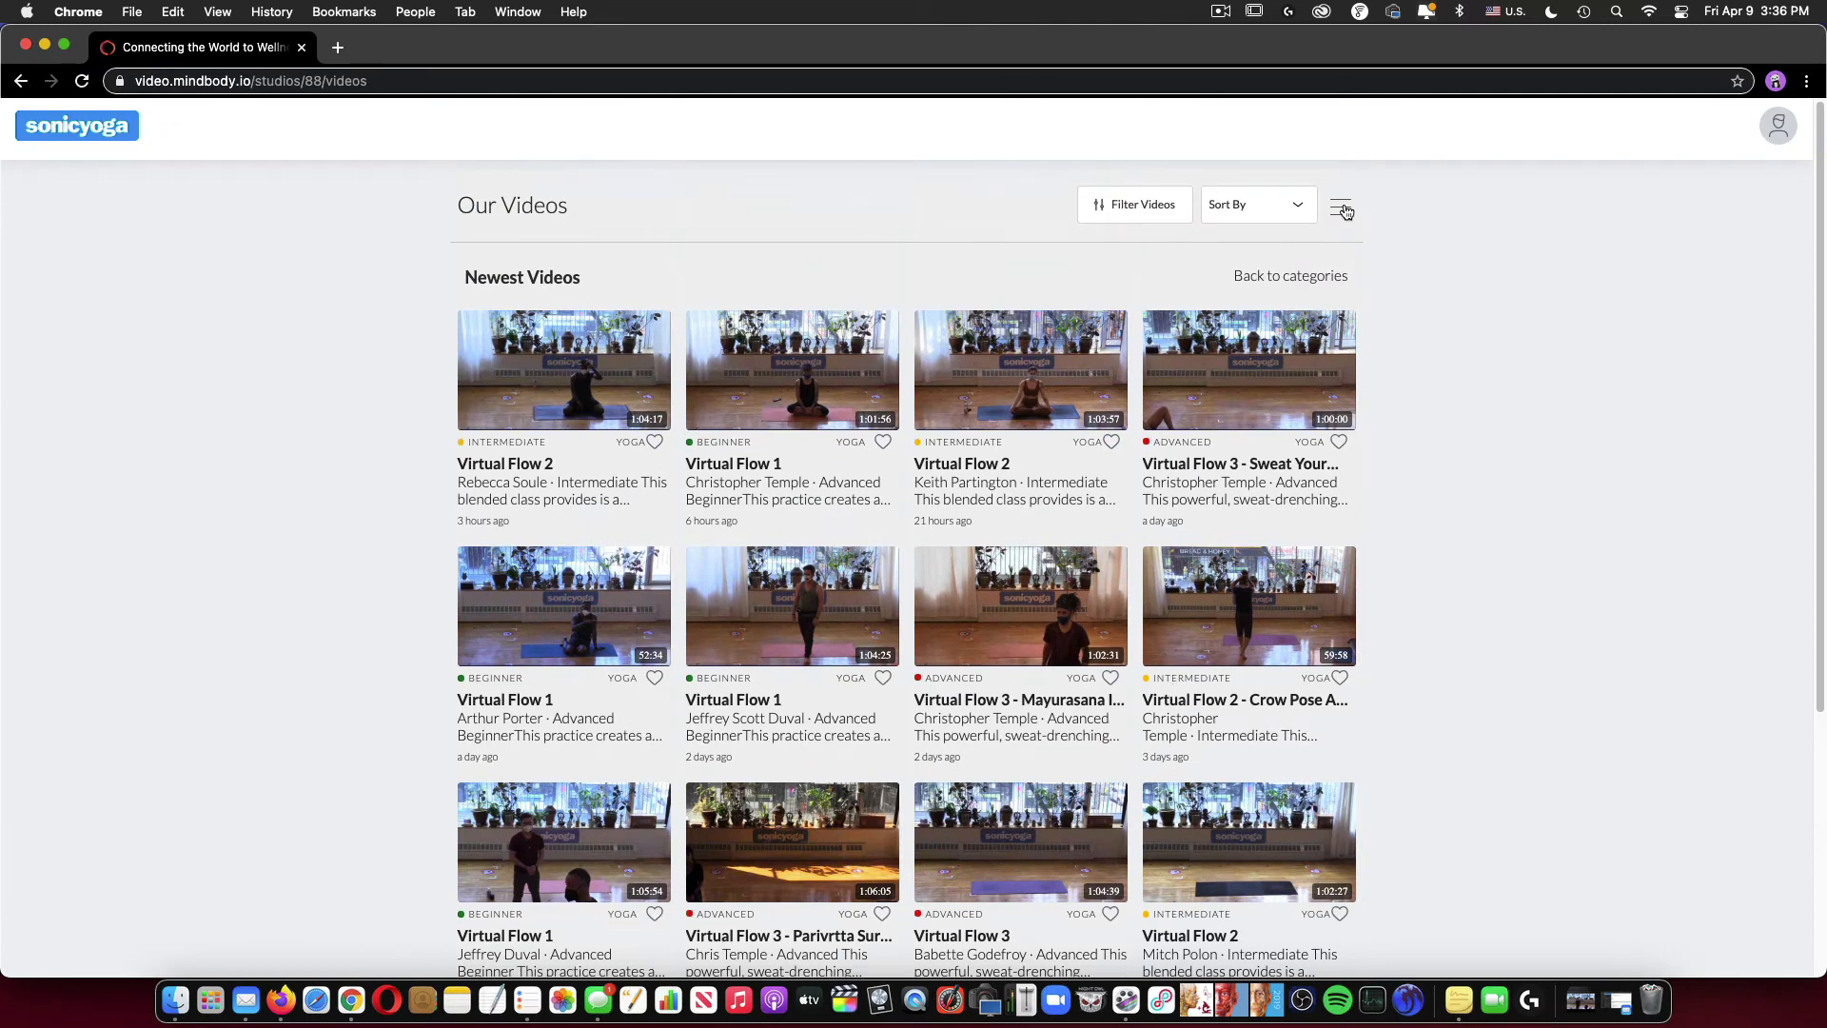
click(1341, 205)
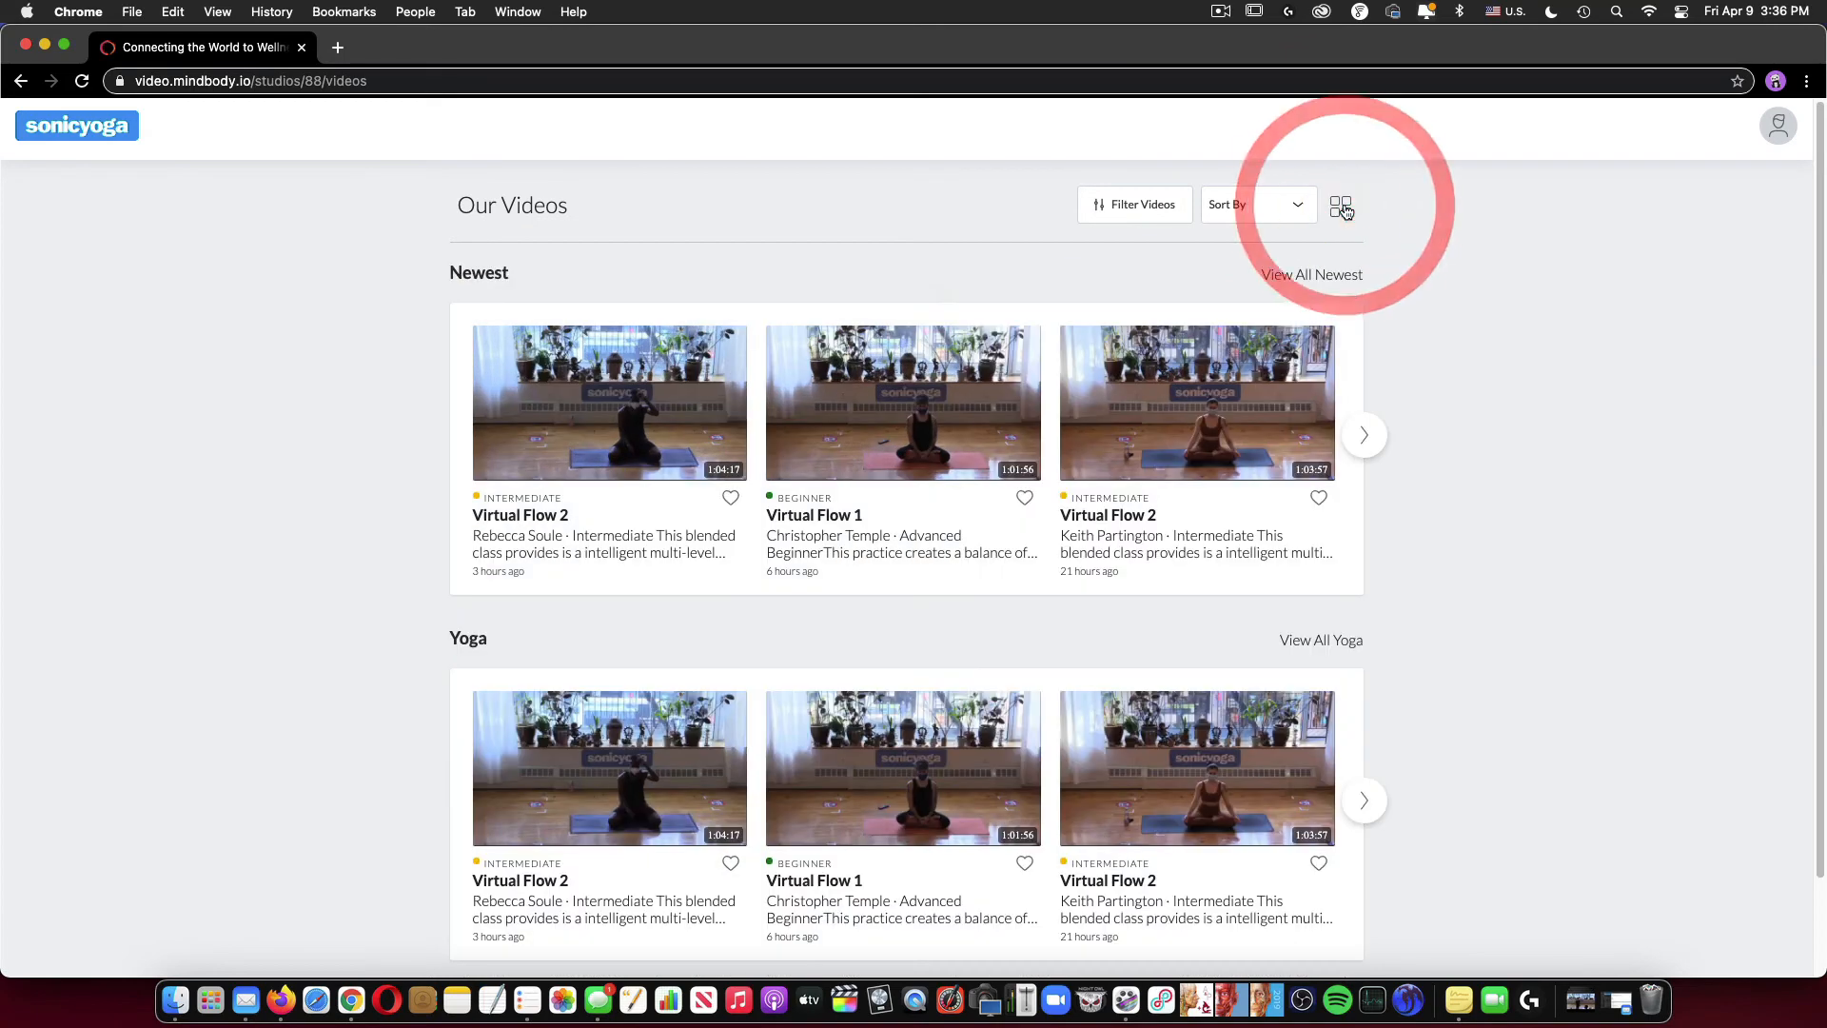
click(1342, 205)
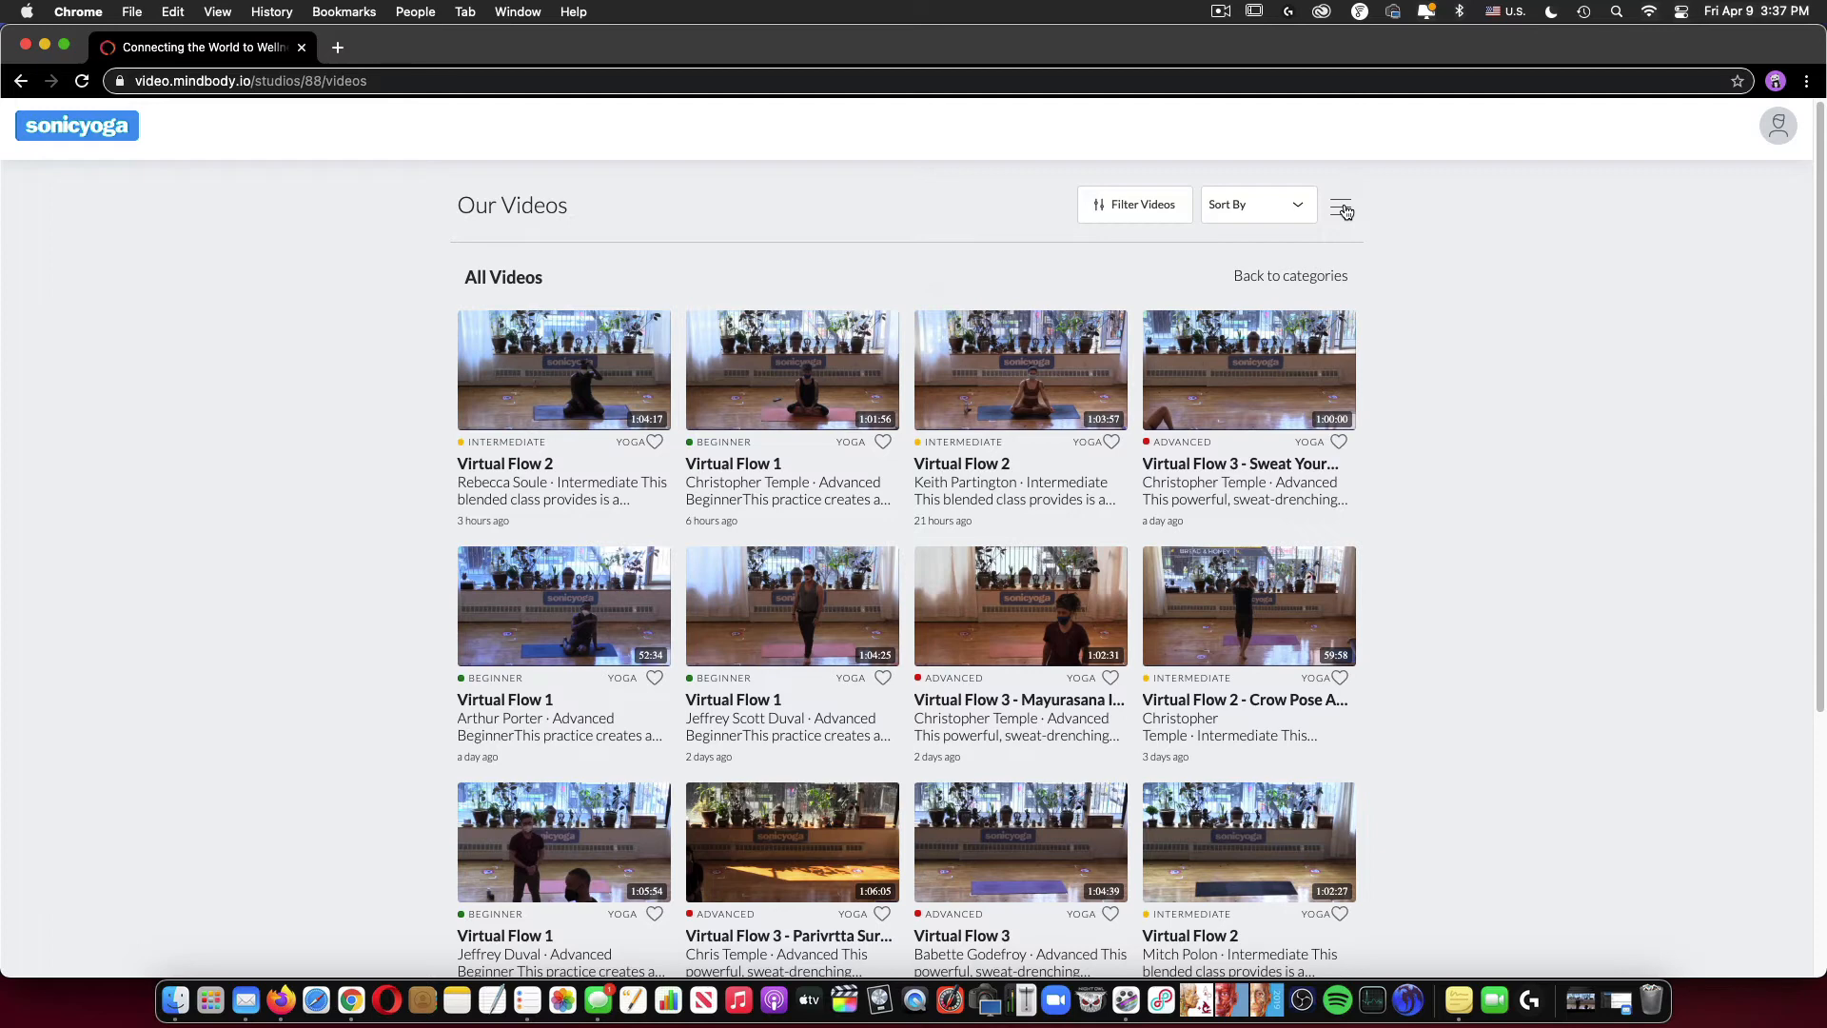
click(1256, 204)
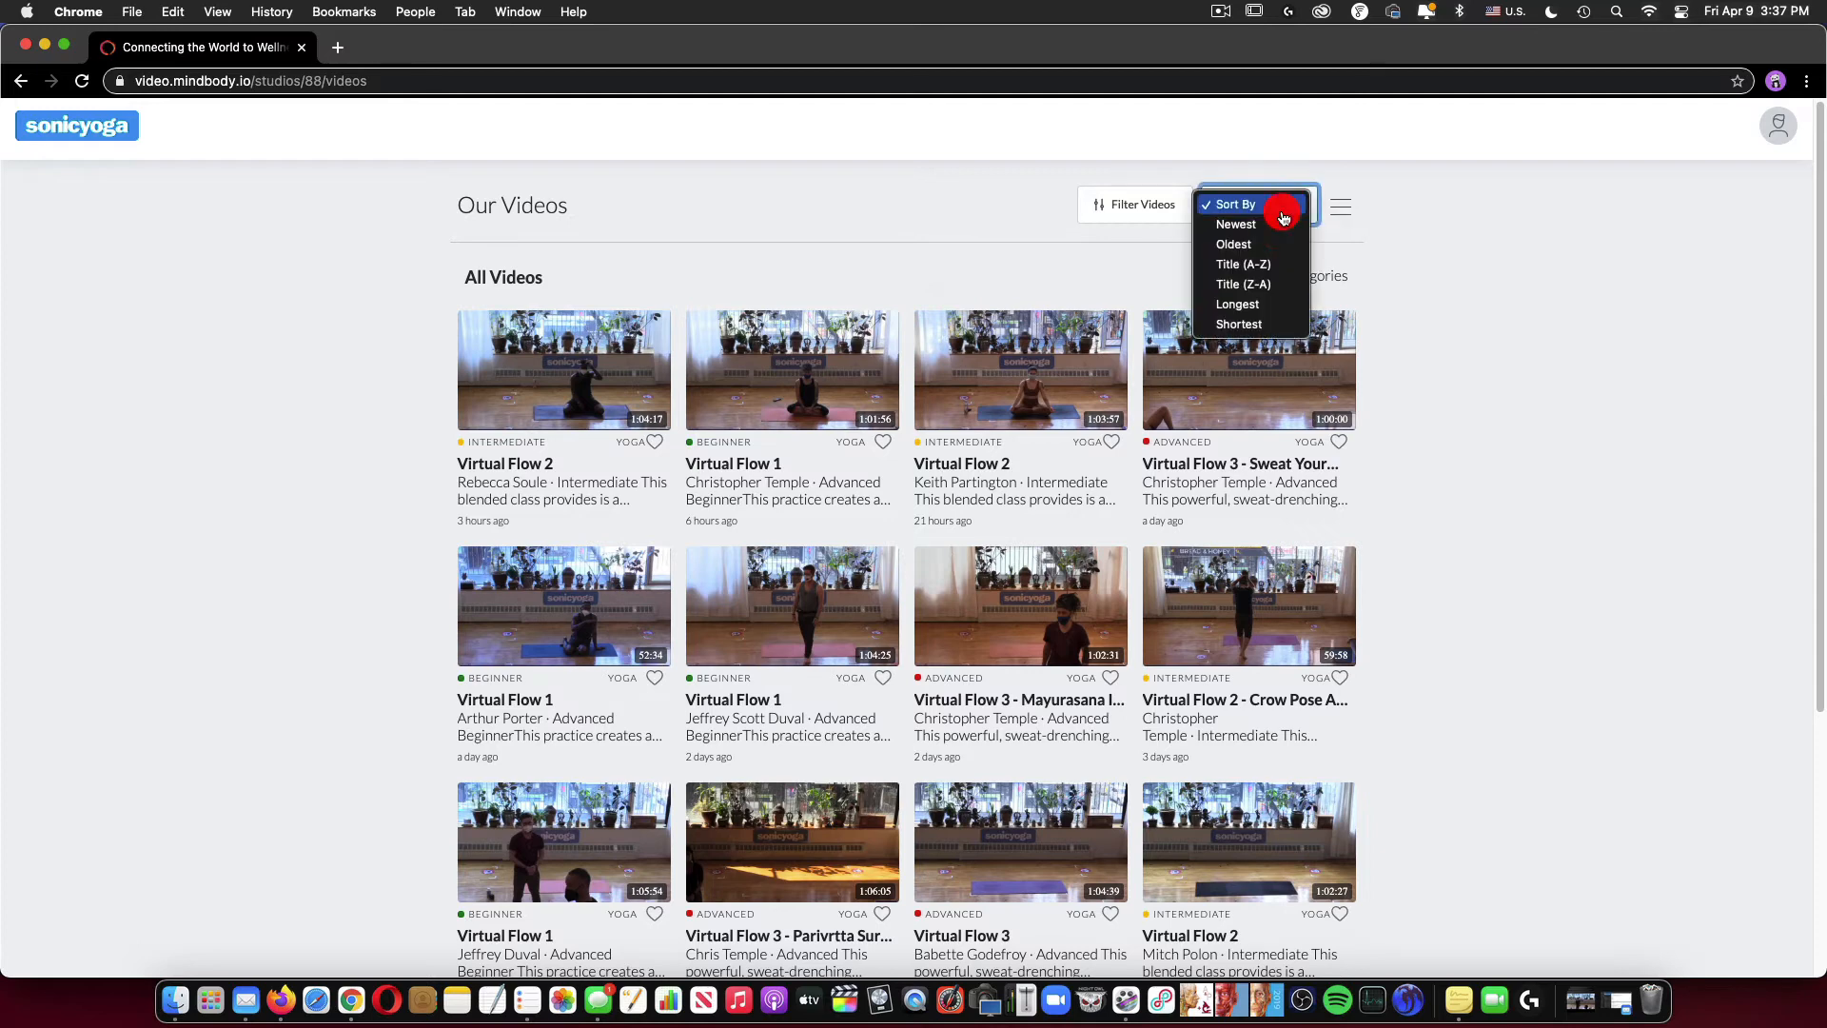
mouse_move(1239, 323)
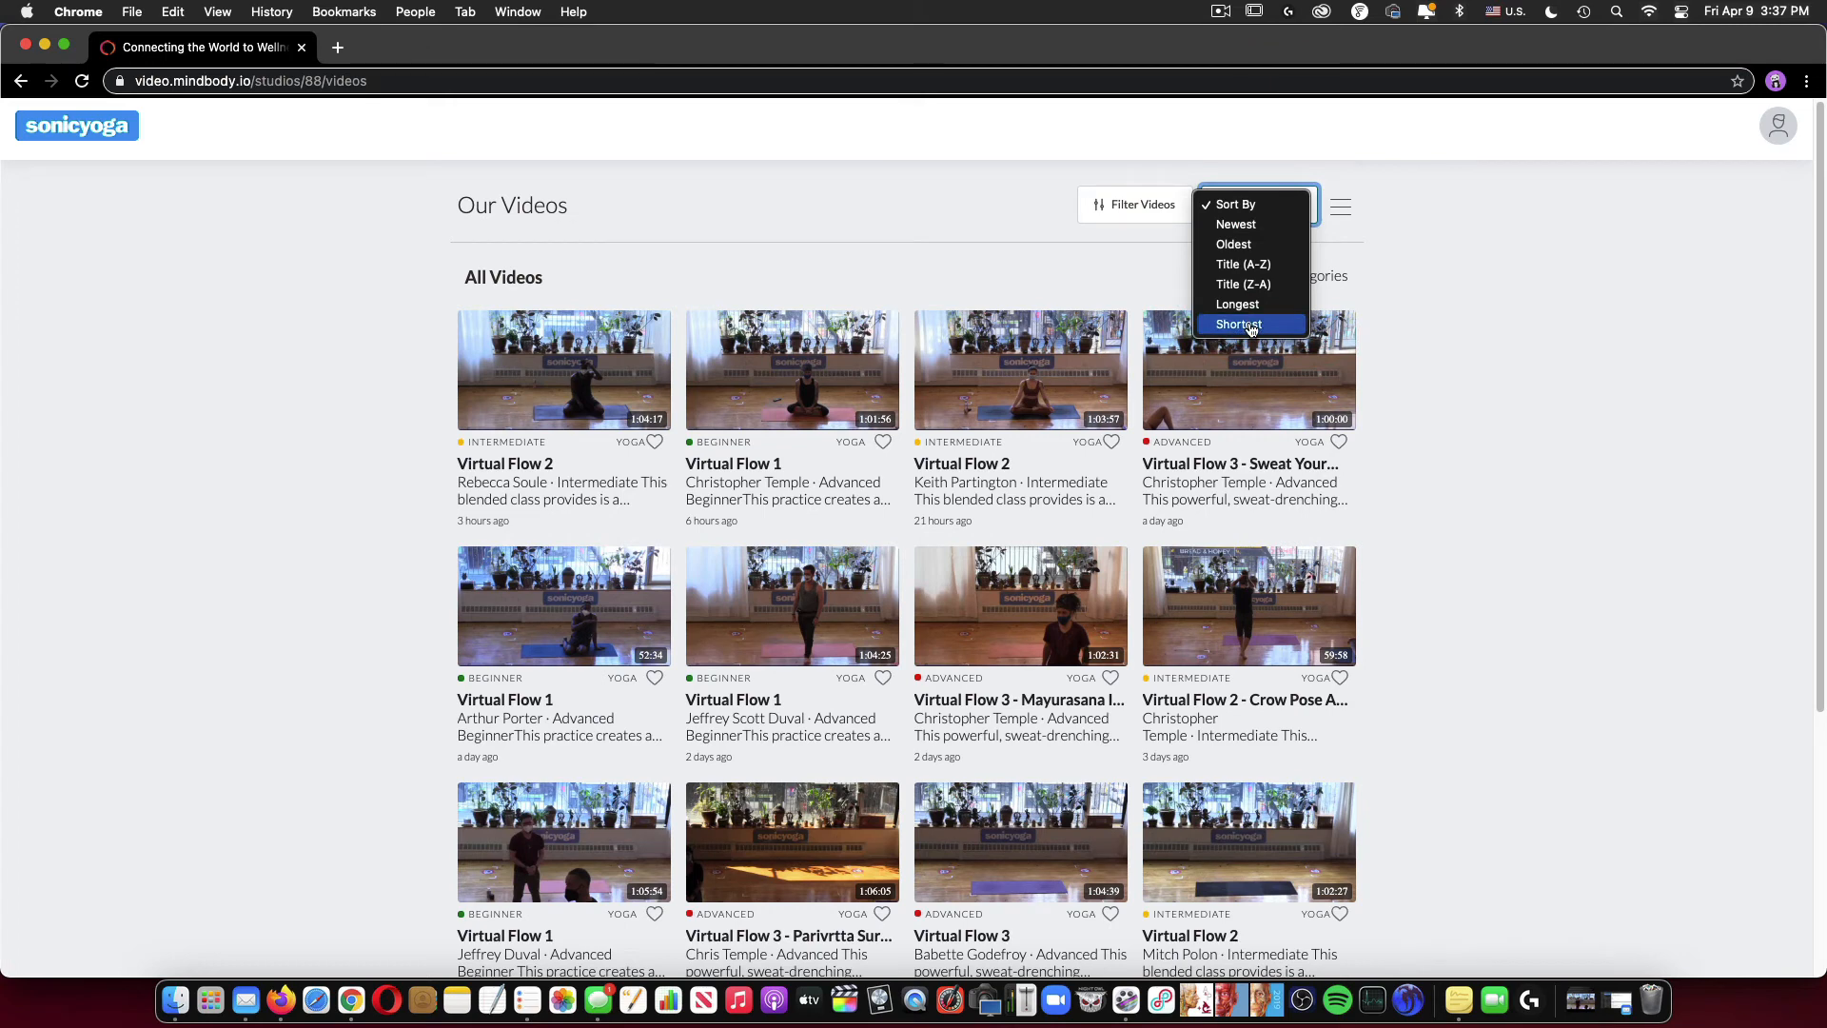
mouse_move(1250, 325)
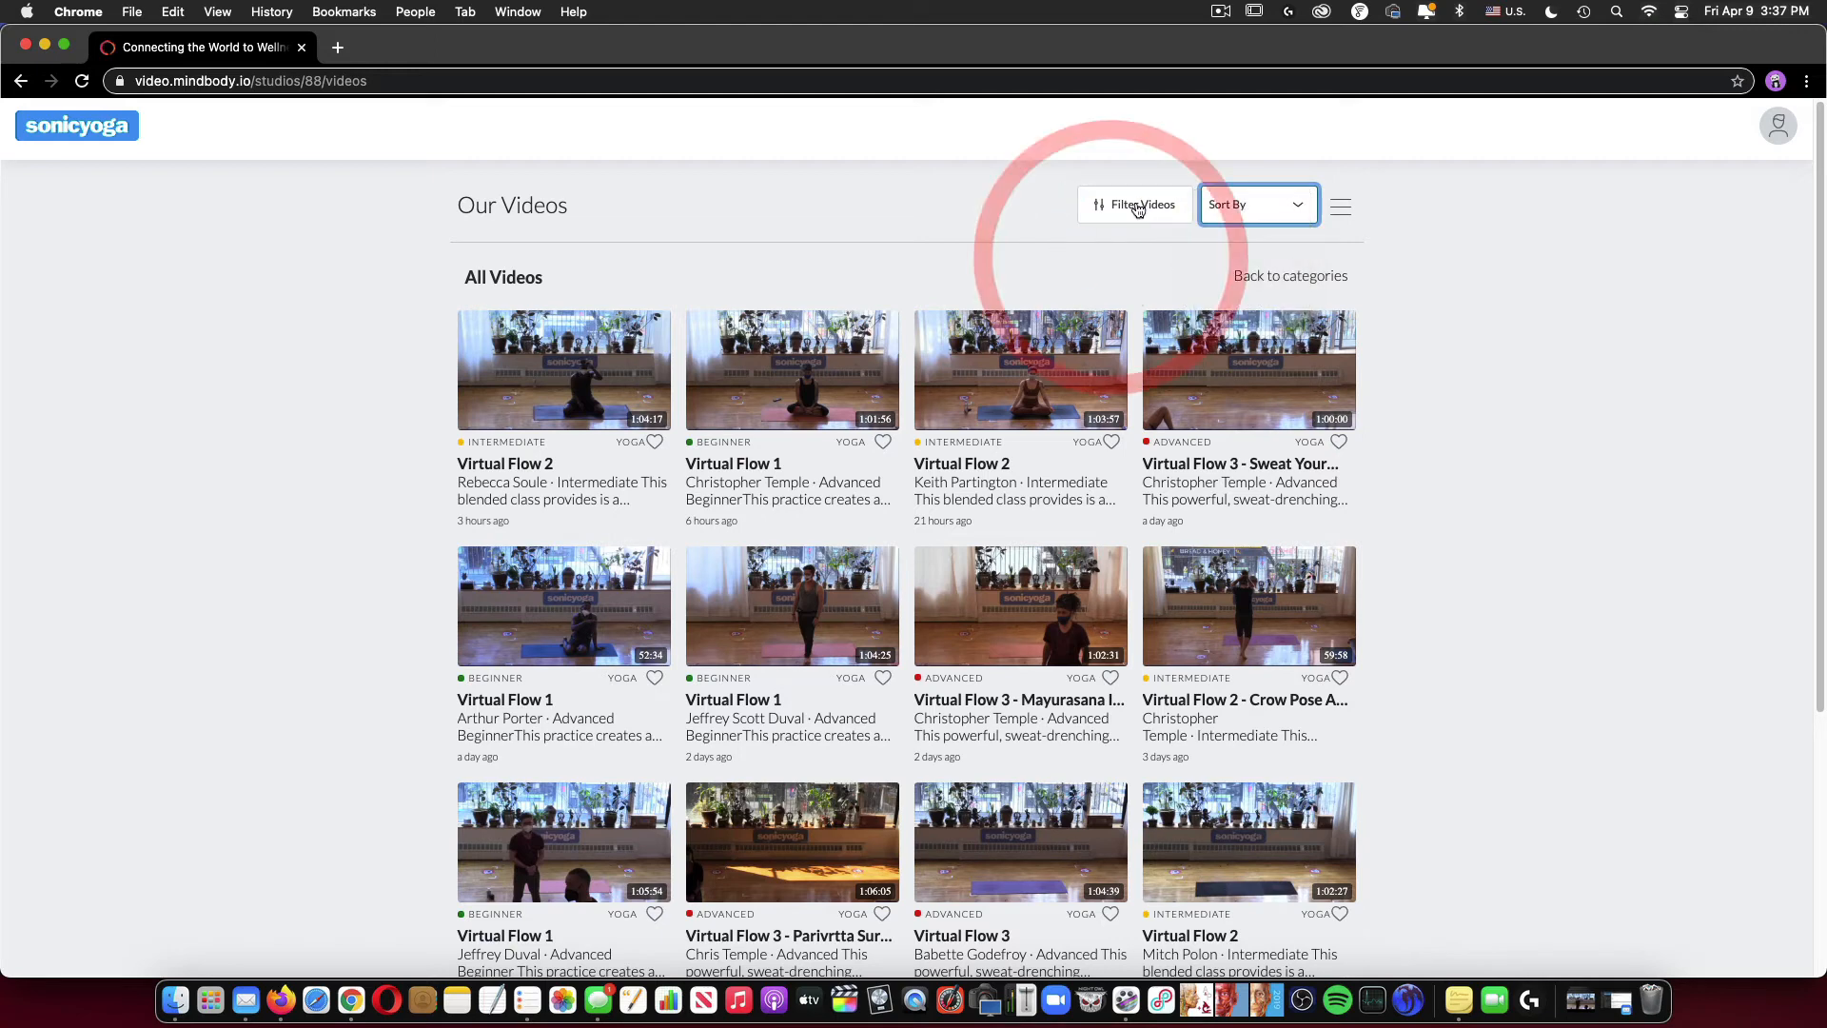
click(1140, 203)
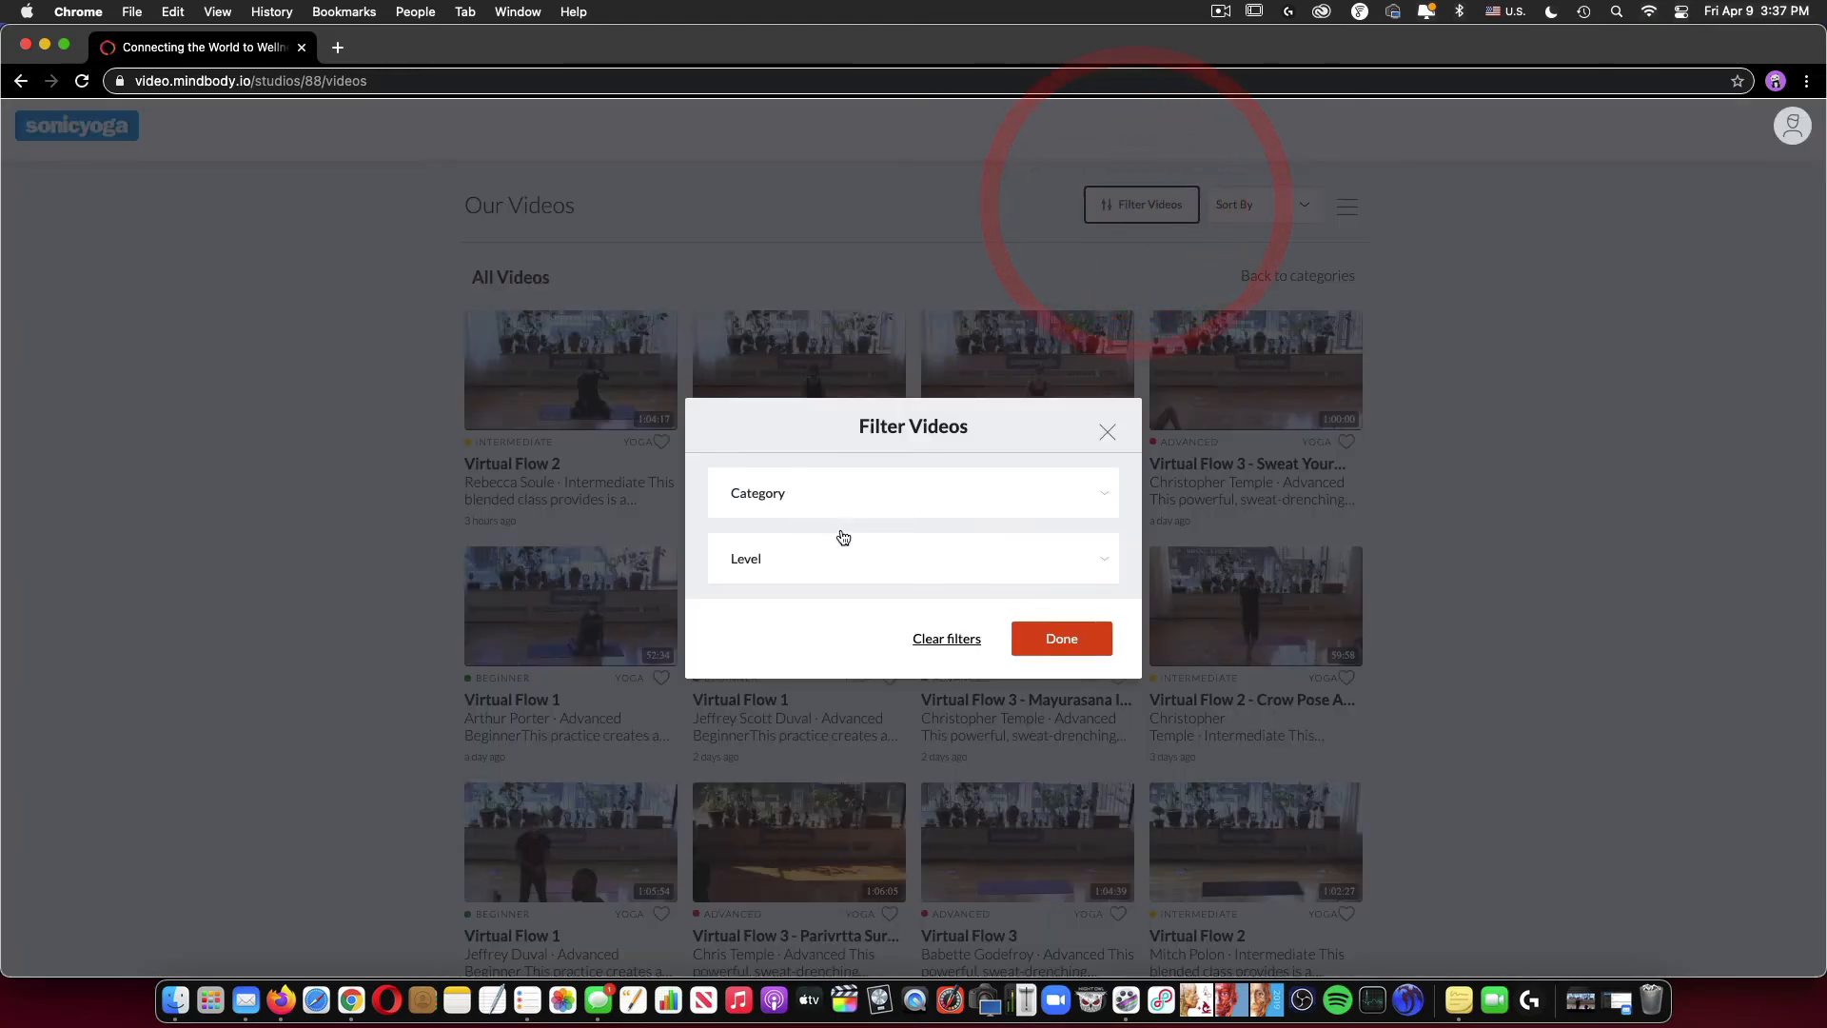
click(911, 557)
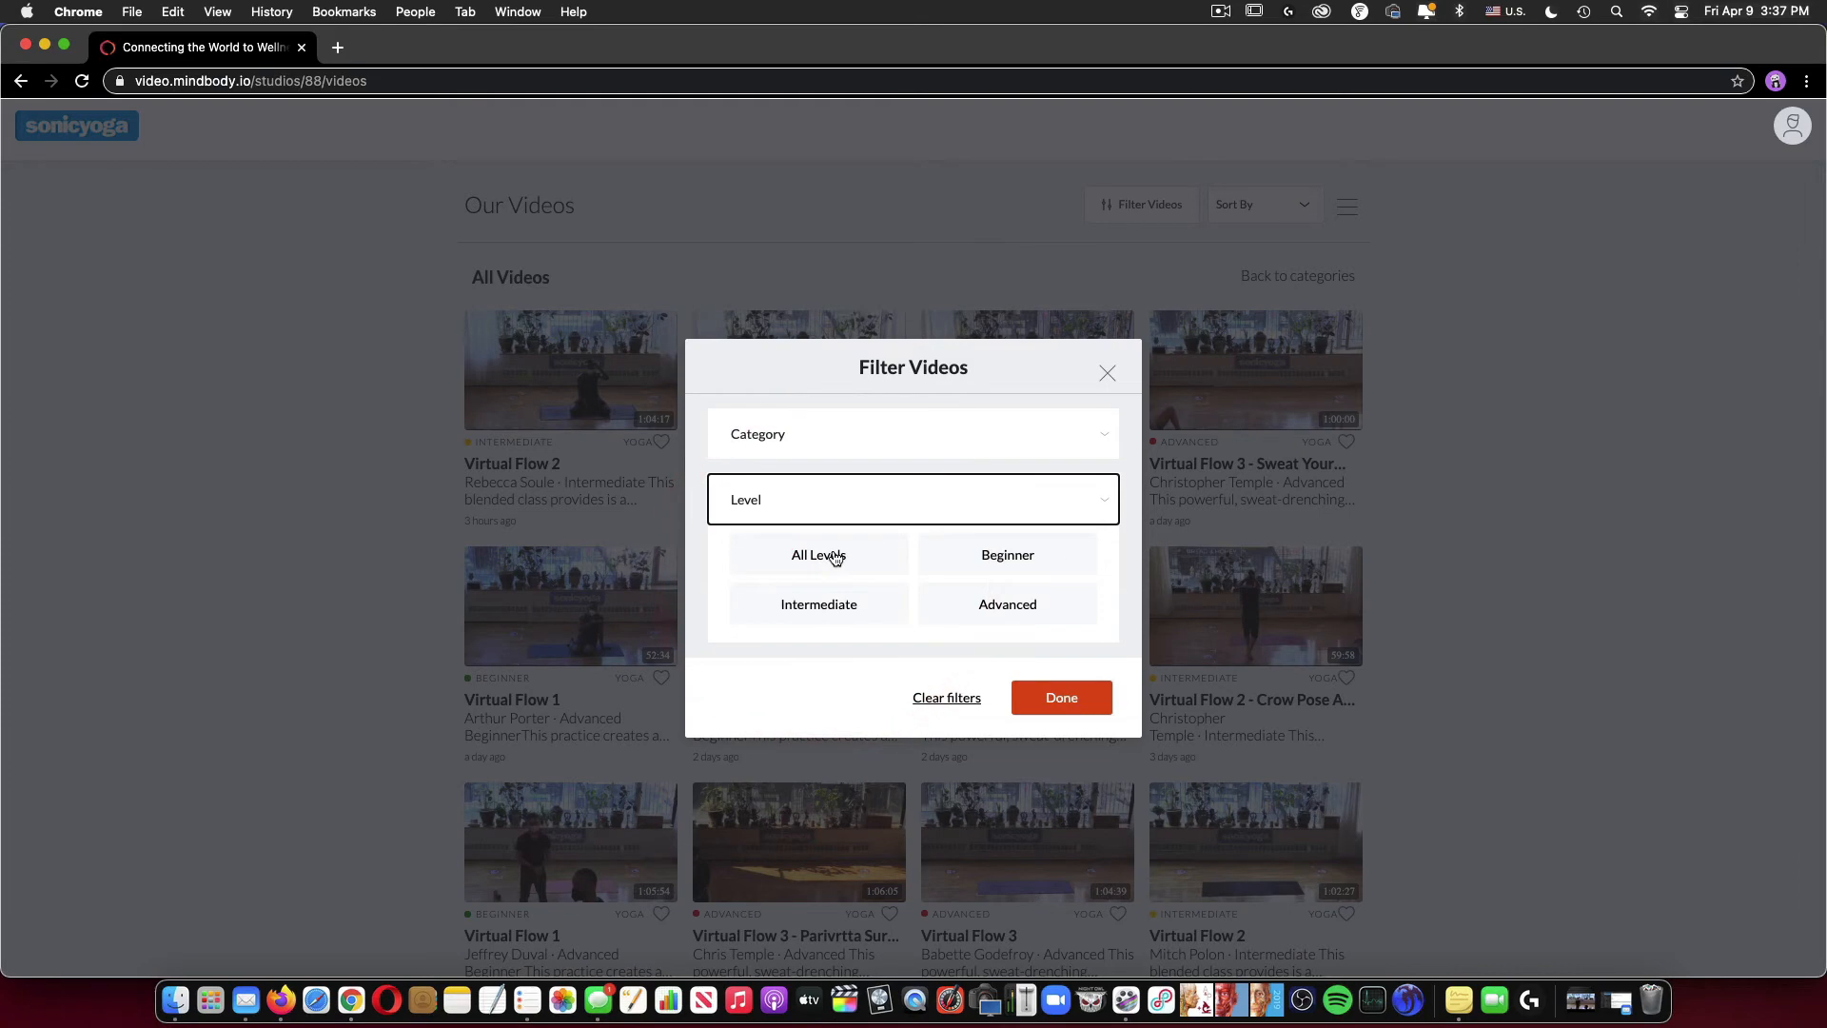
click(819, 604)
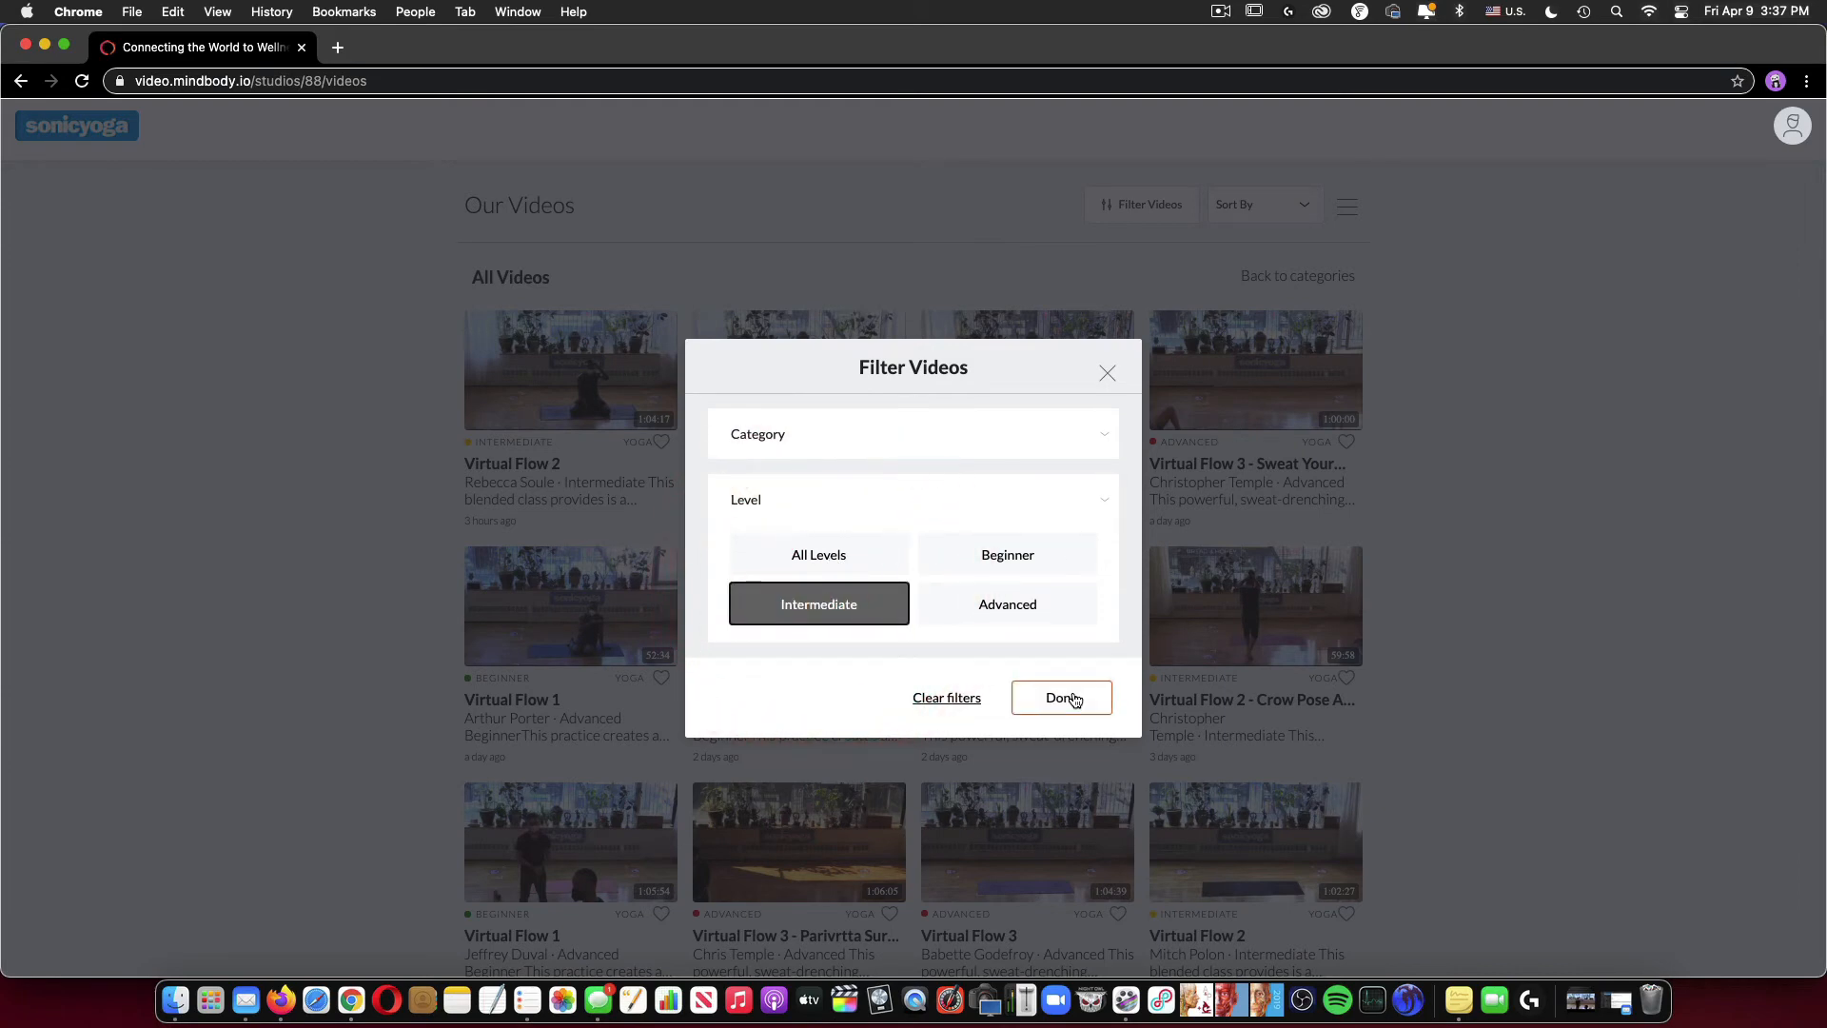
click(1060, 696)
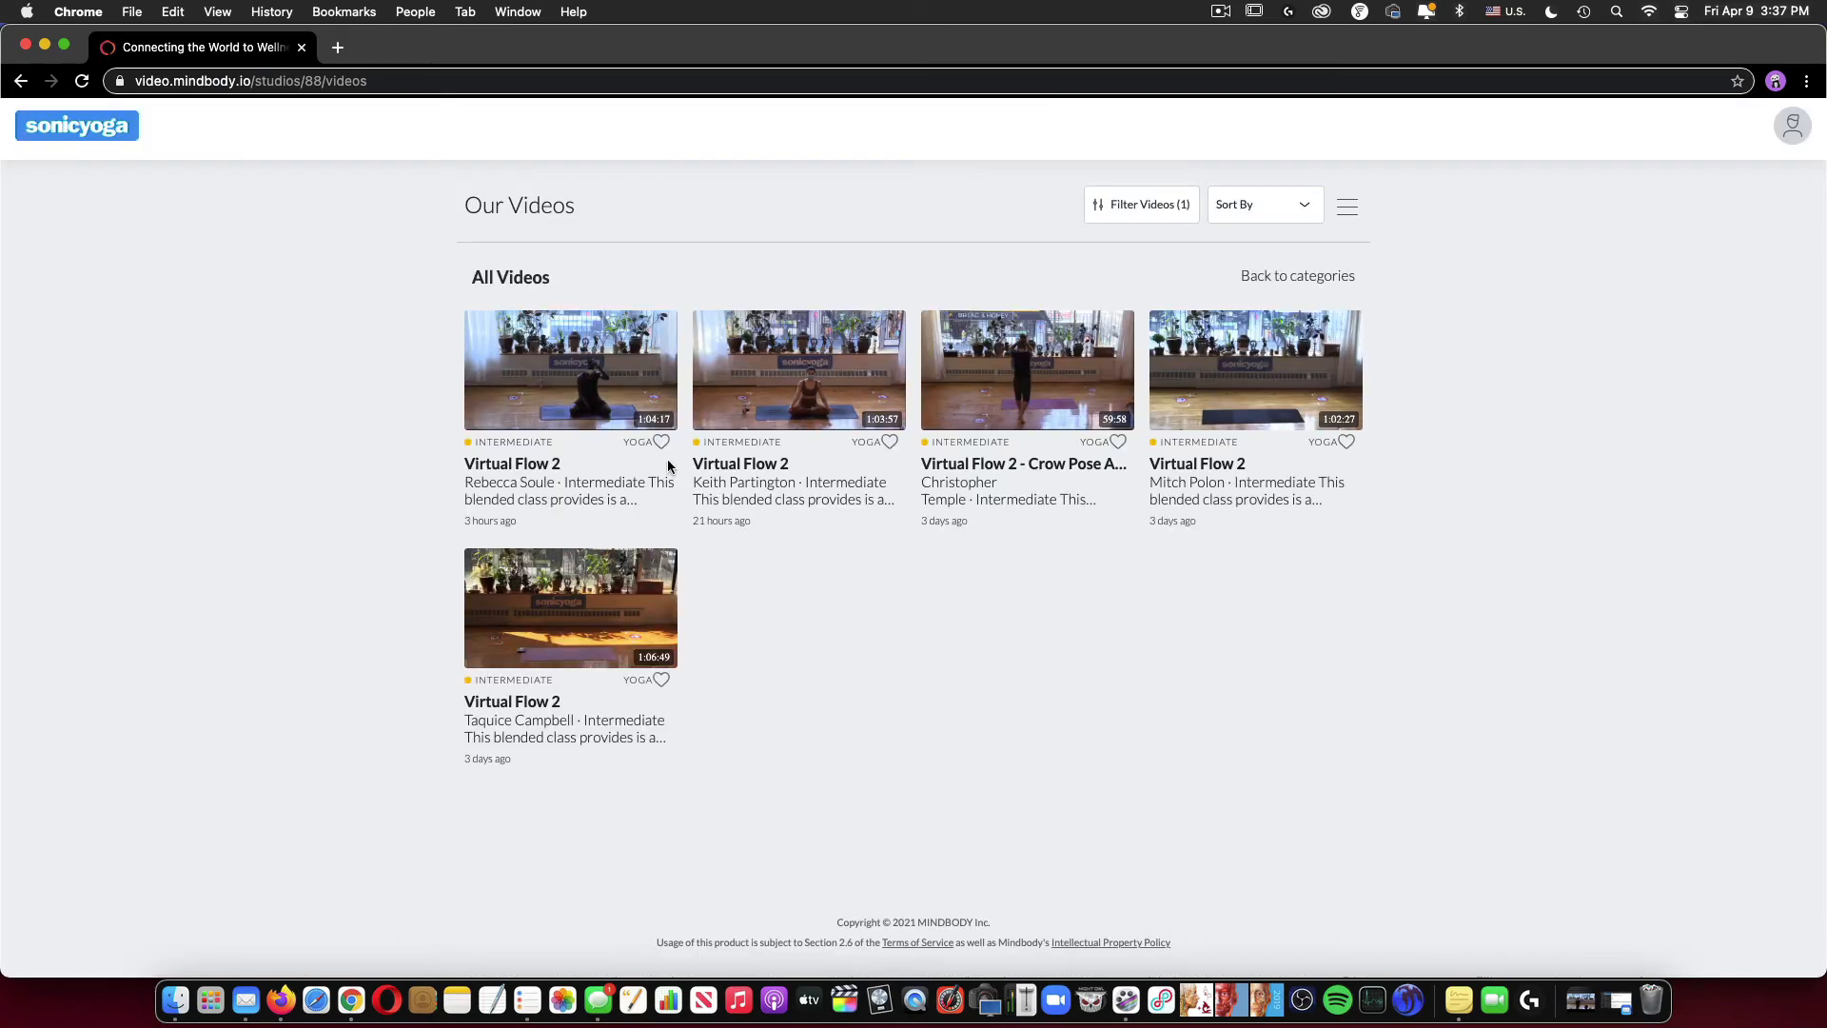
mouse_move(989, 679)
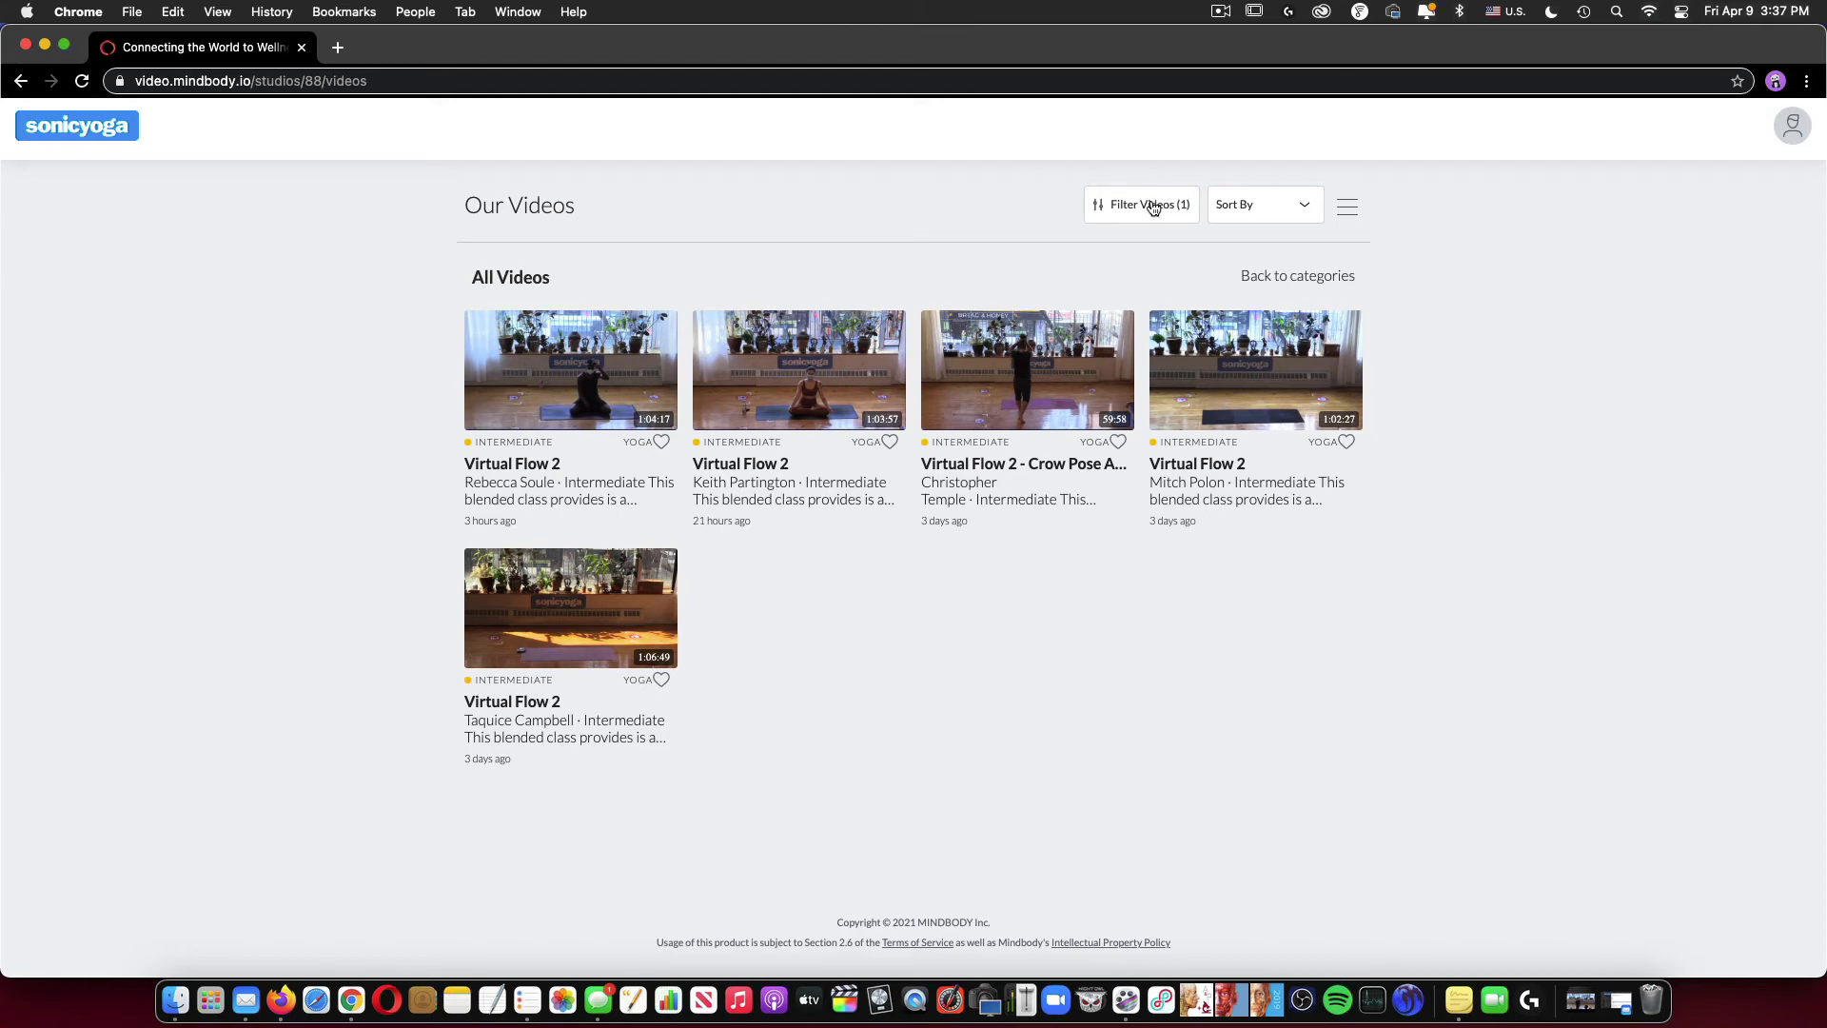
click(1139, 203)
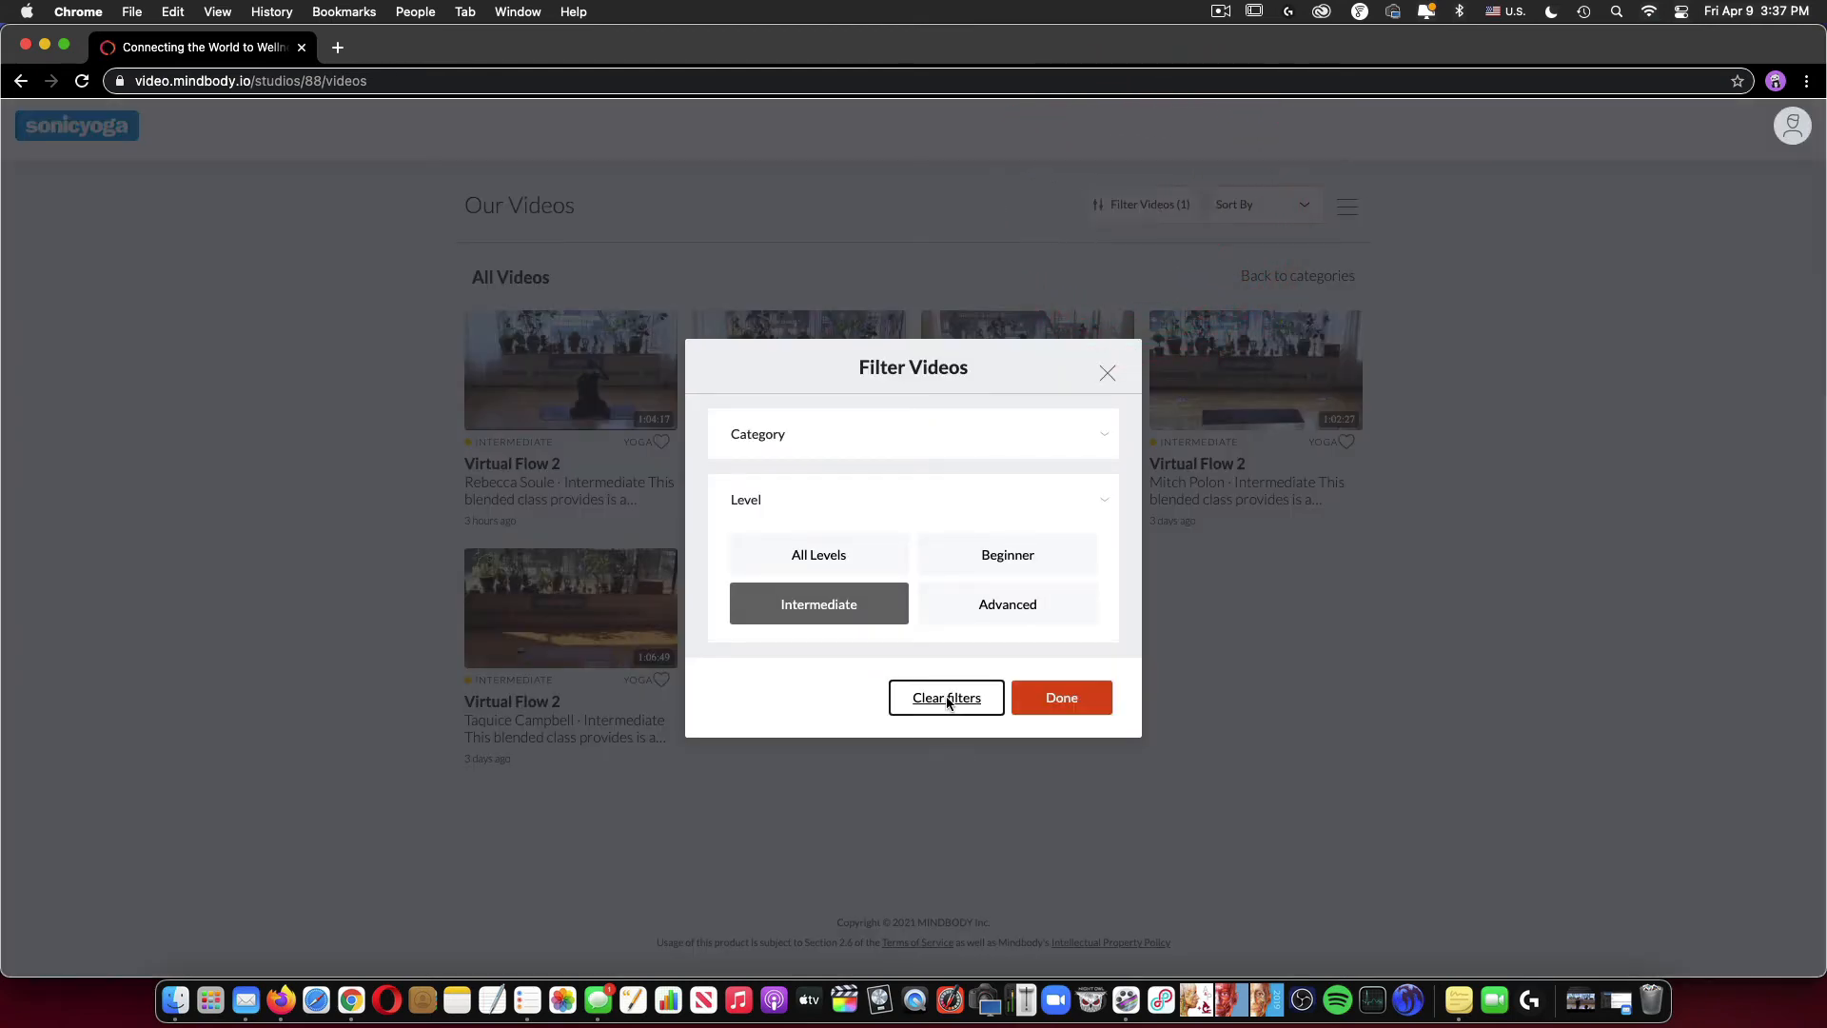
click(945, 697)
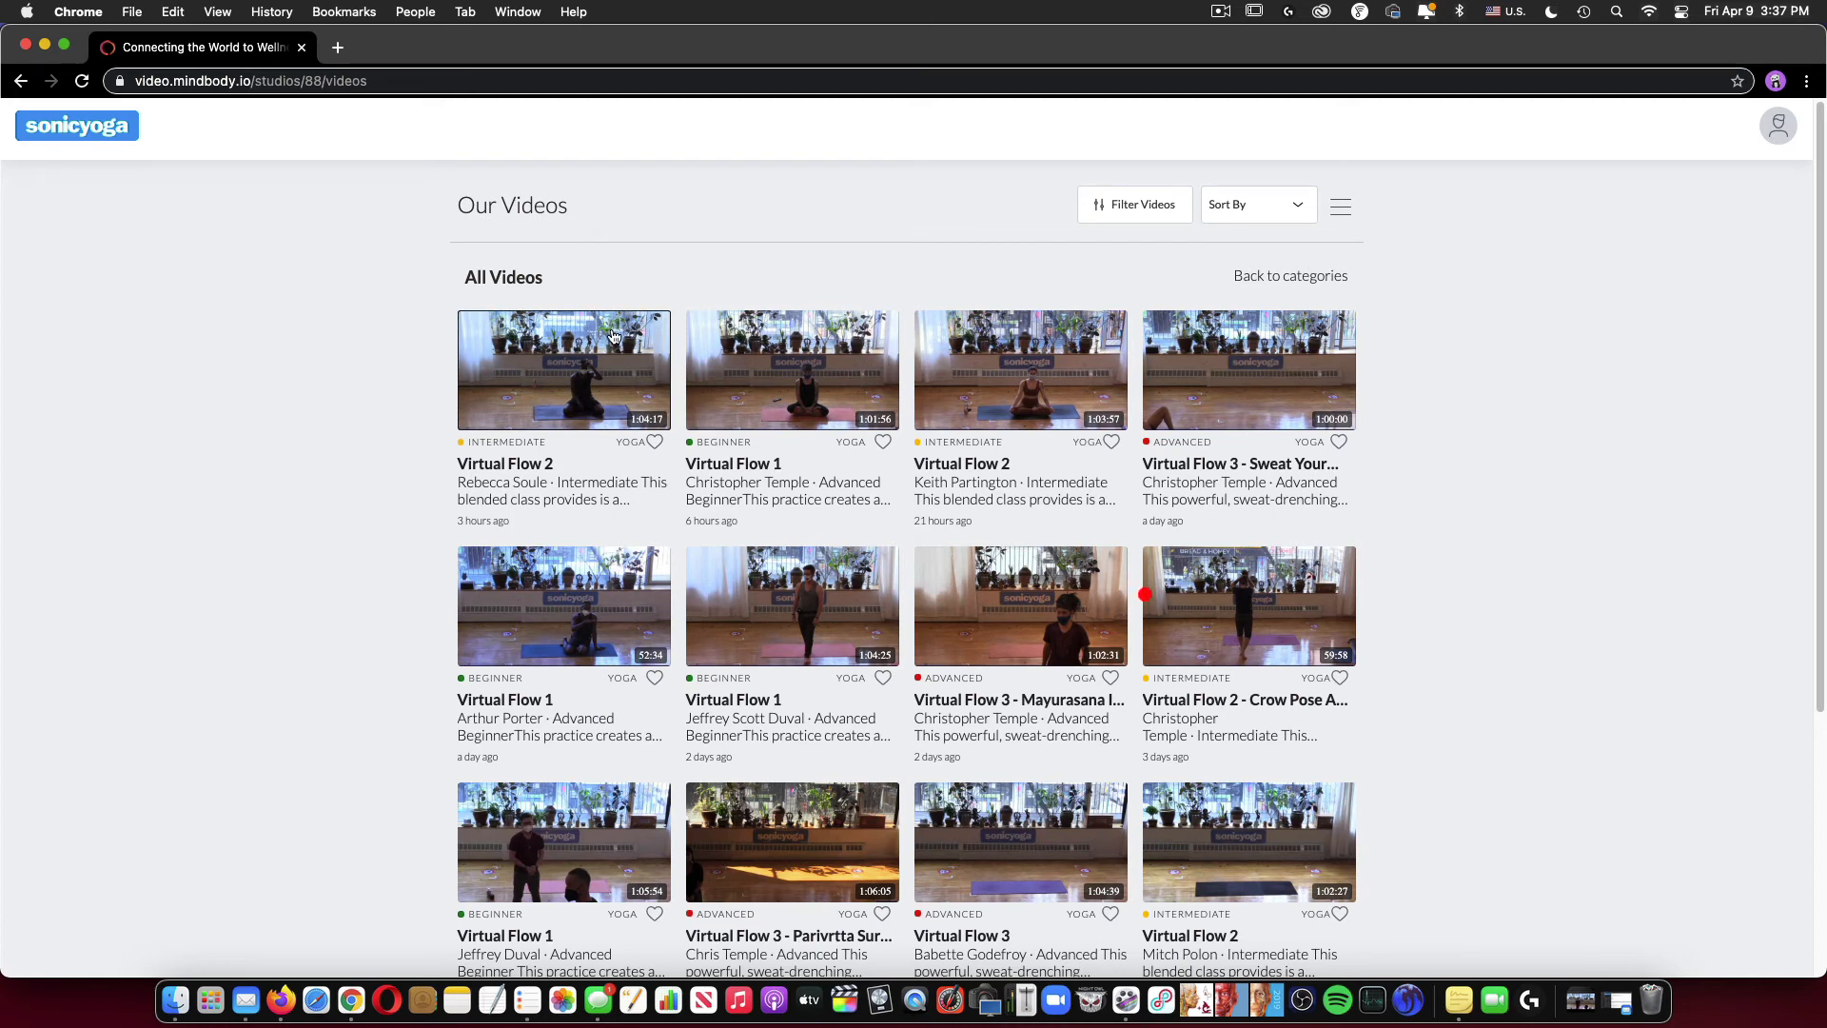
click(563, 369)
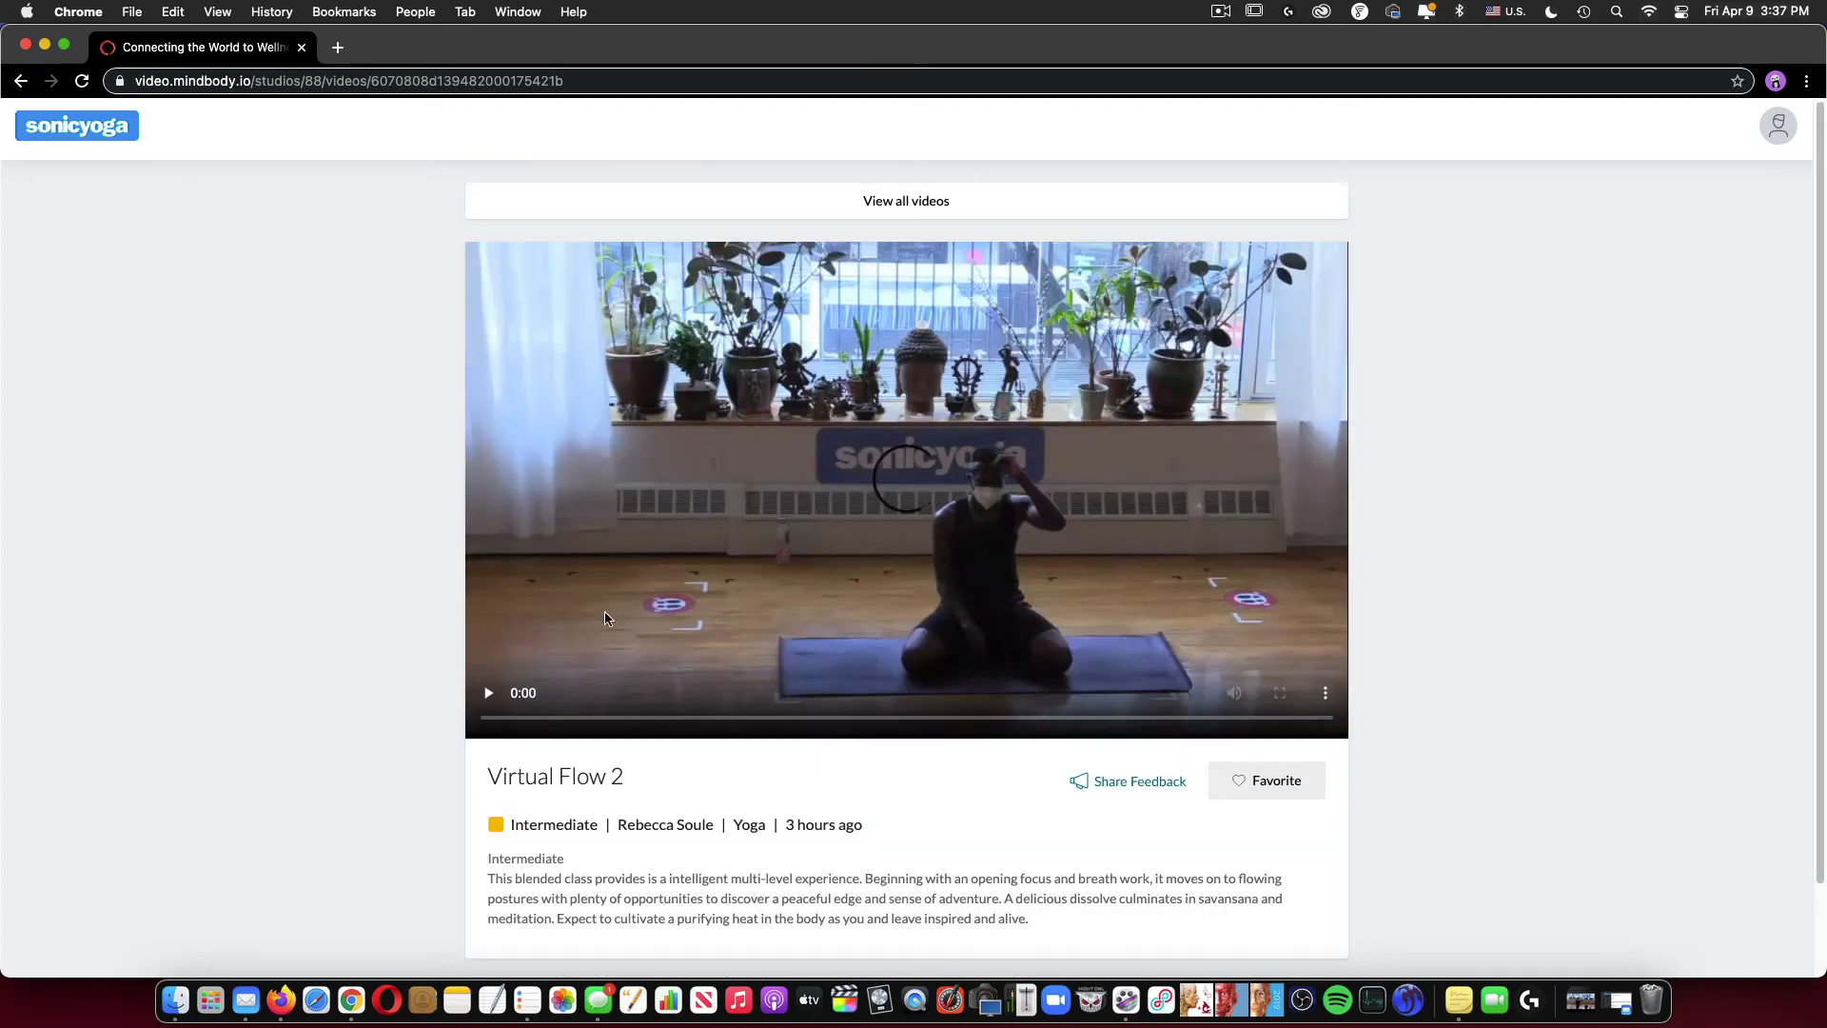
scroll(down, 3)
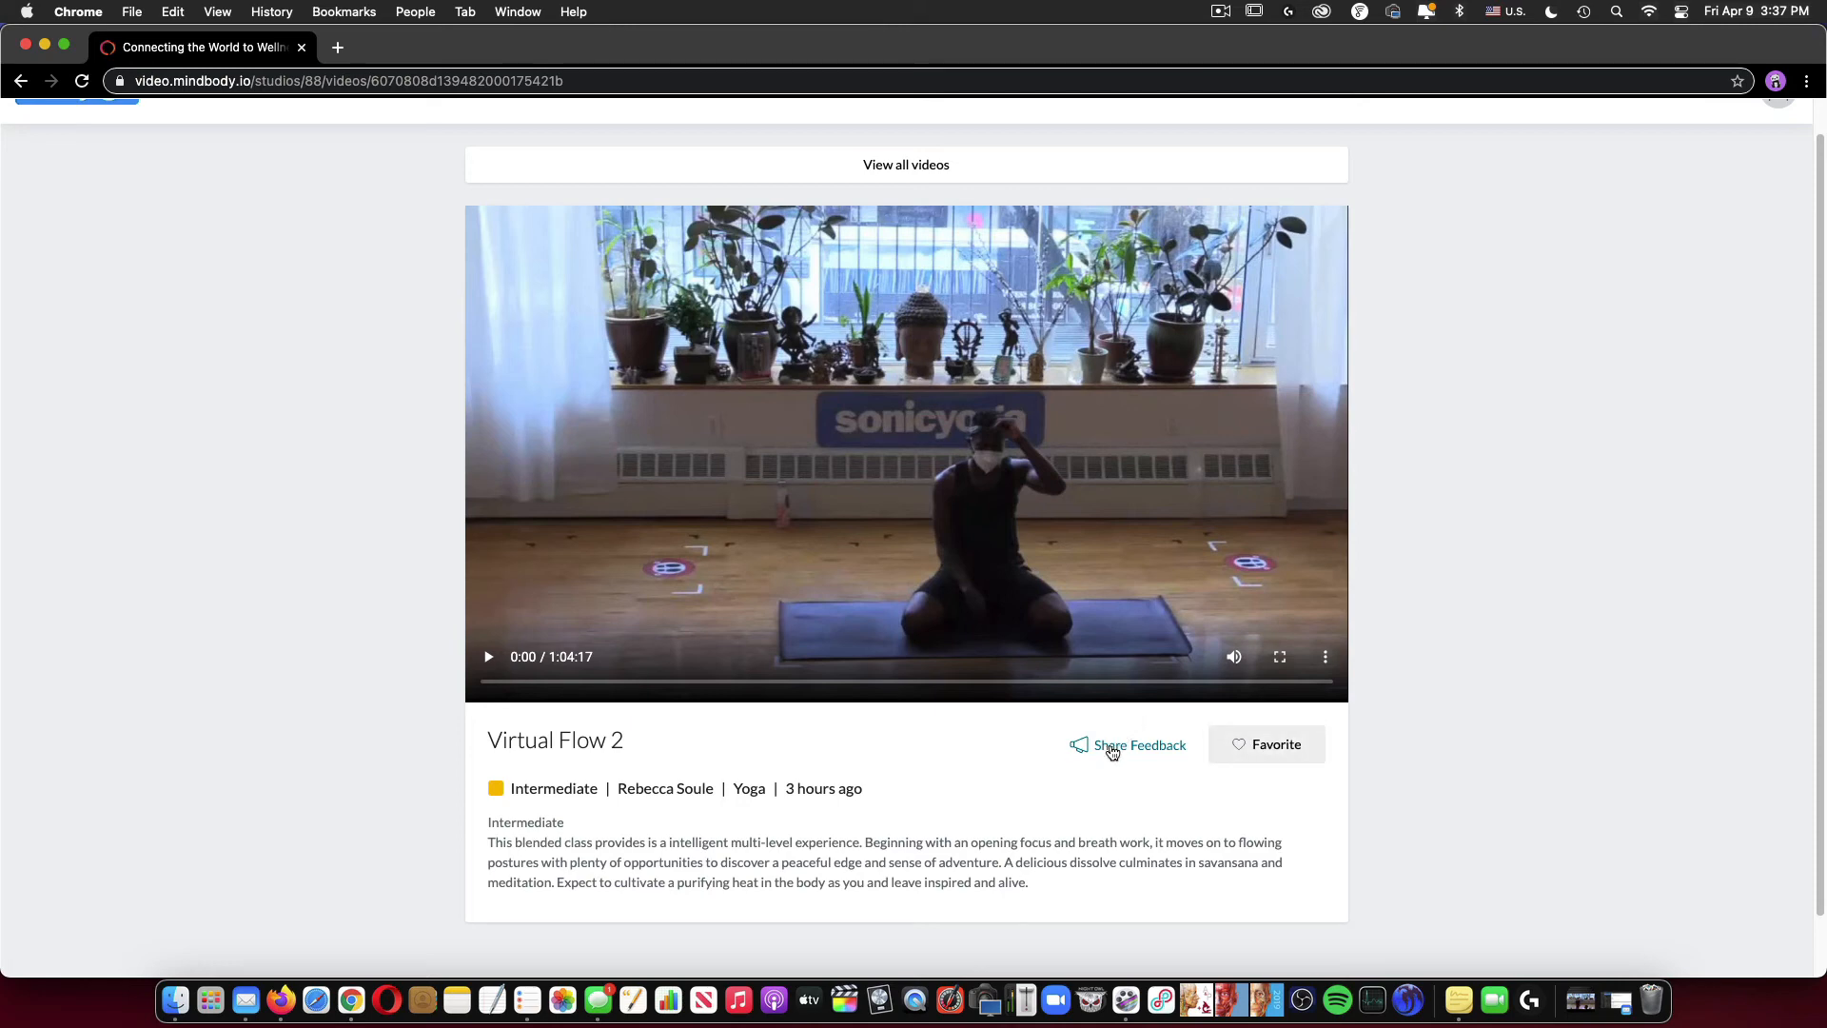
mouse_move(969, 778)
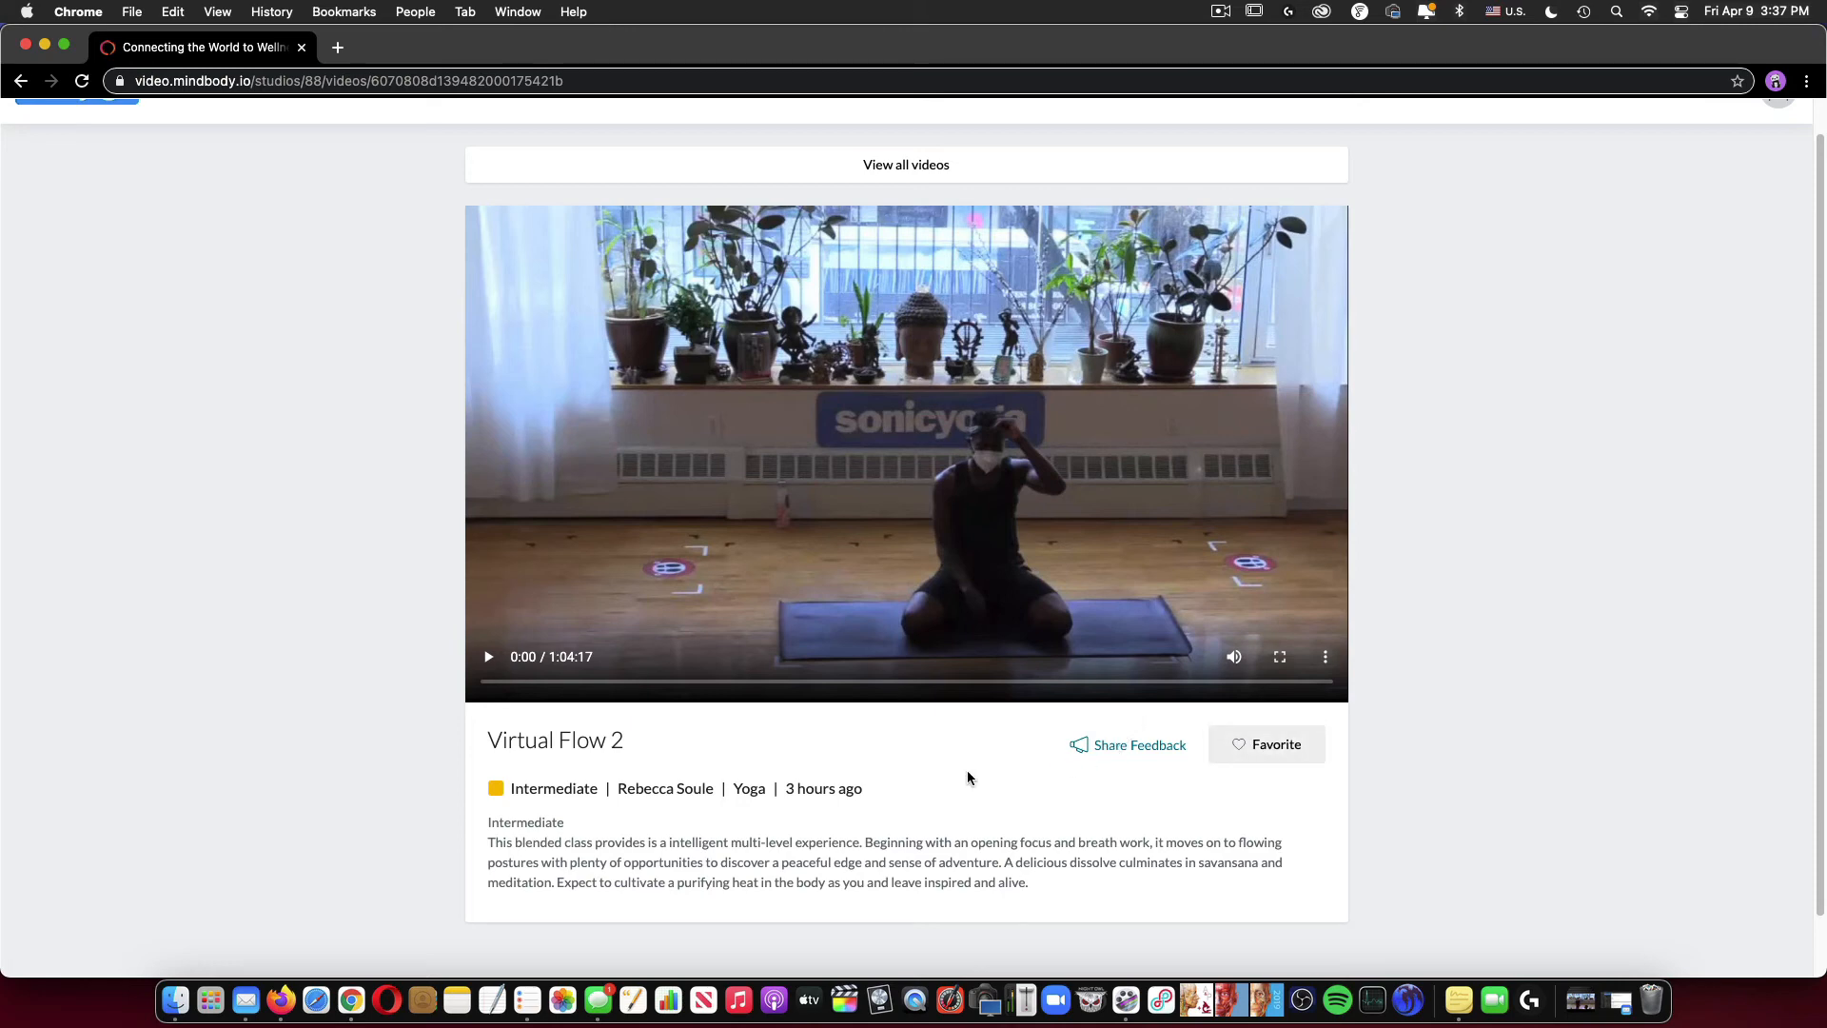
click(489, 656)
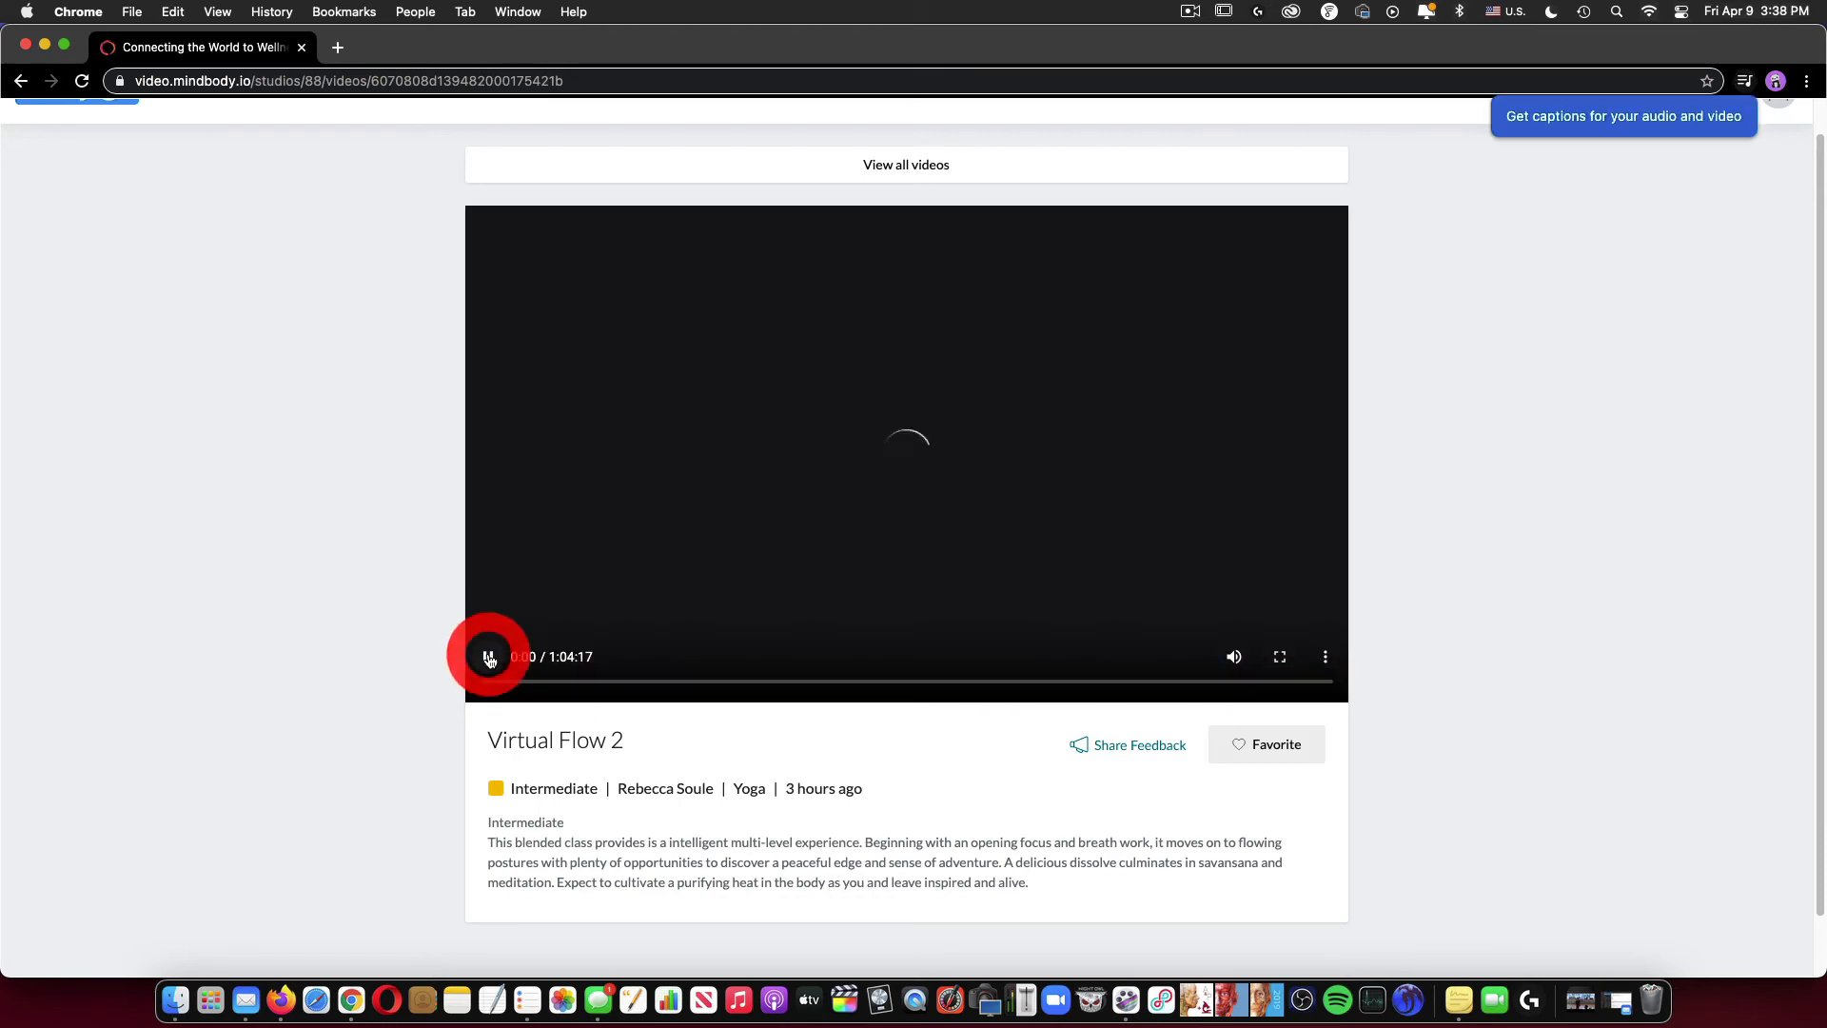
click(489, 656)
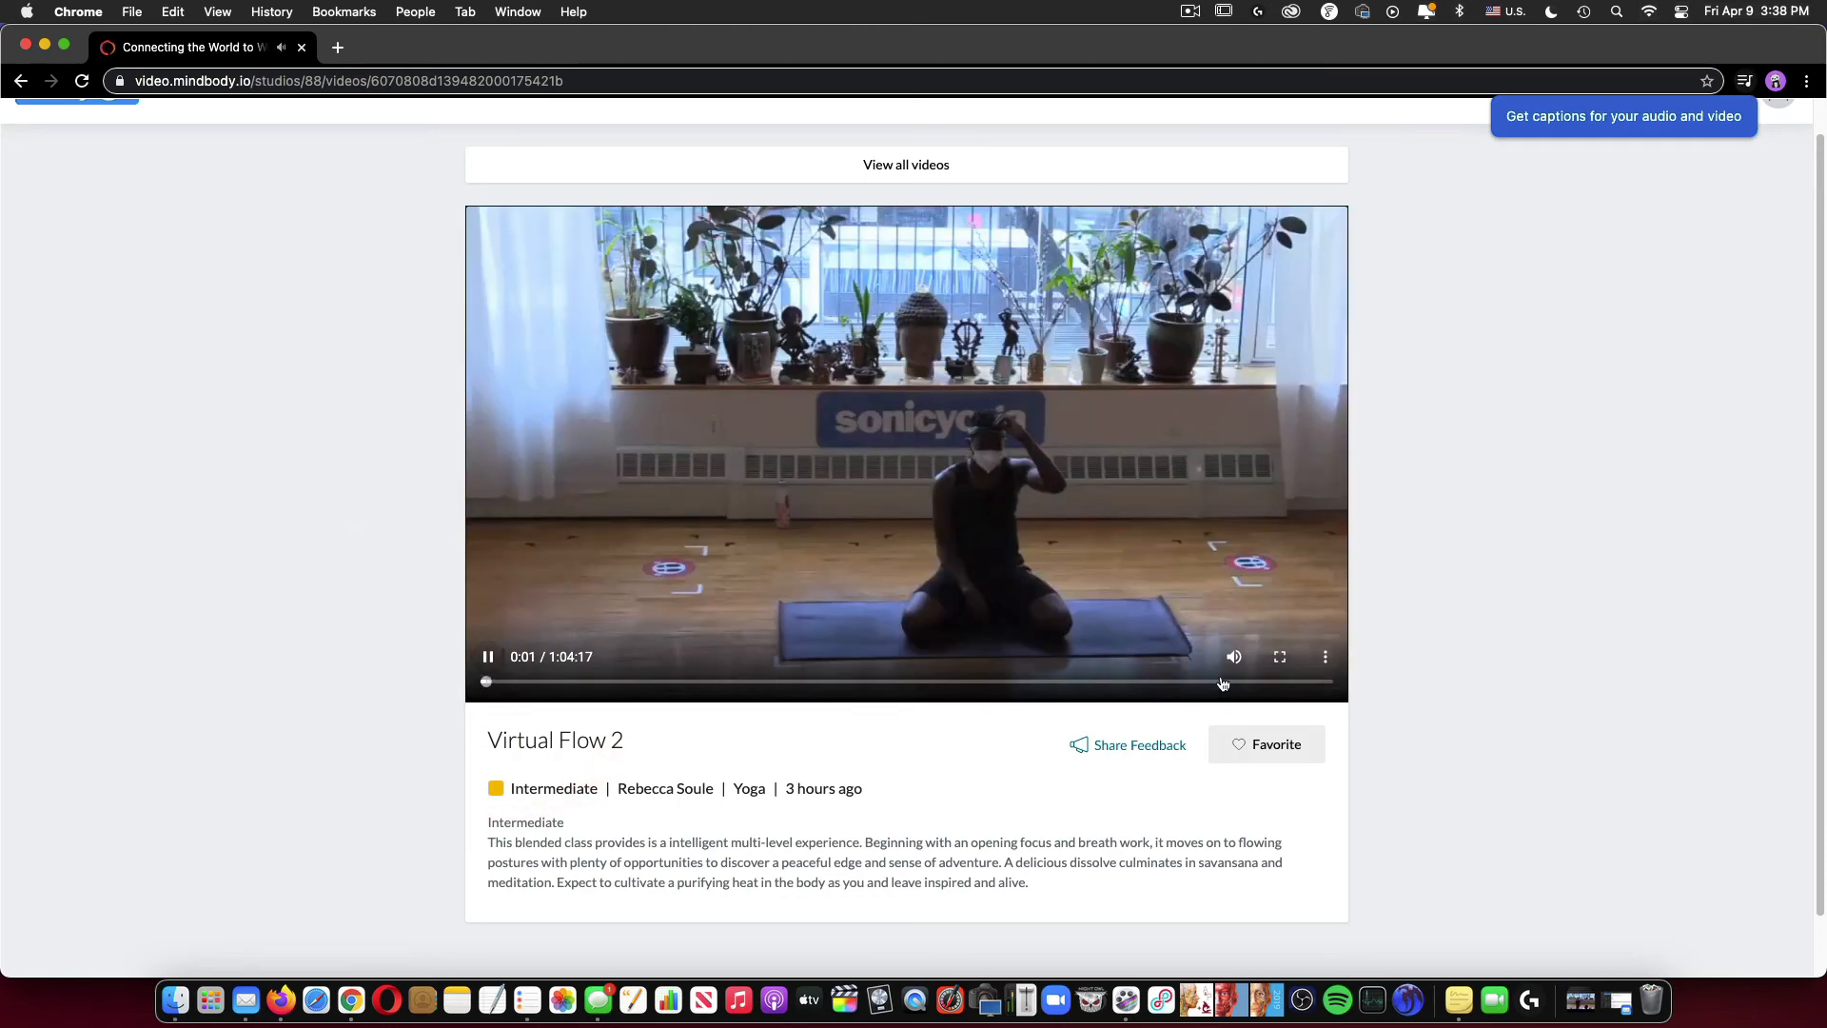
click(1233, 657)
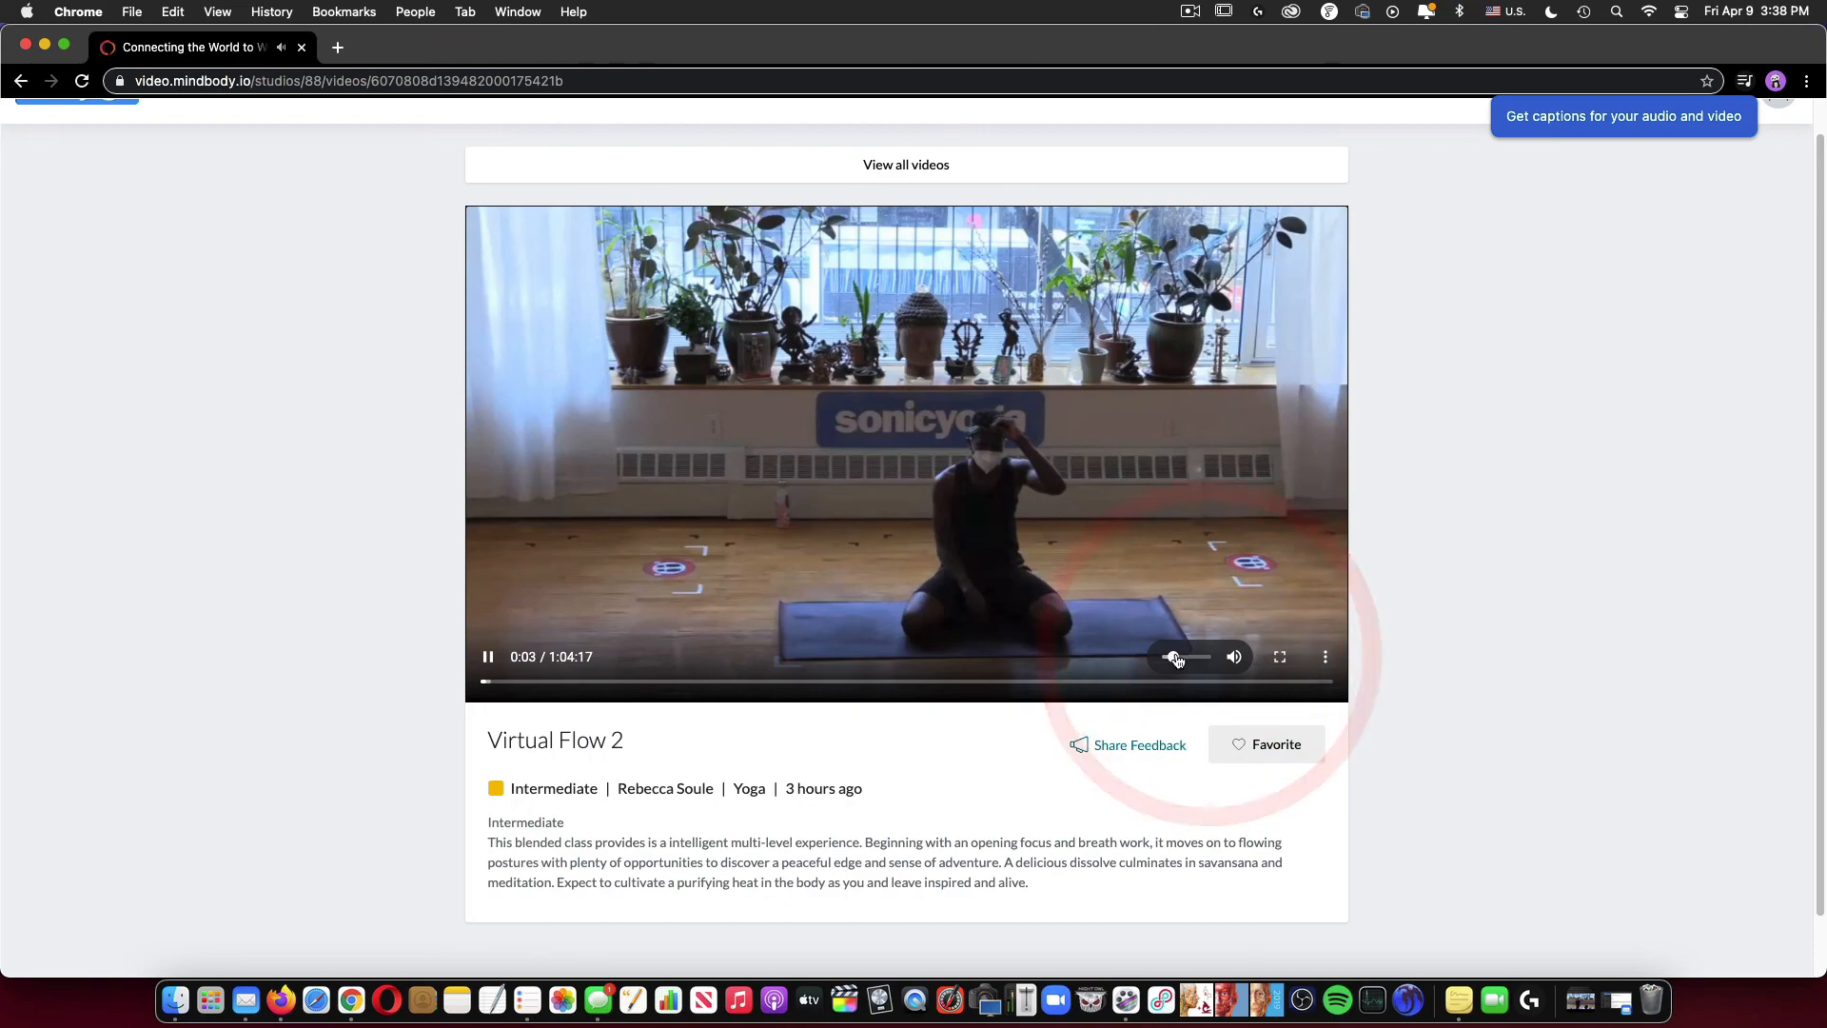
click(1233, 656)
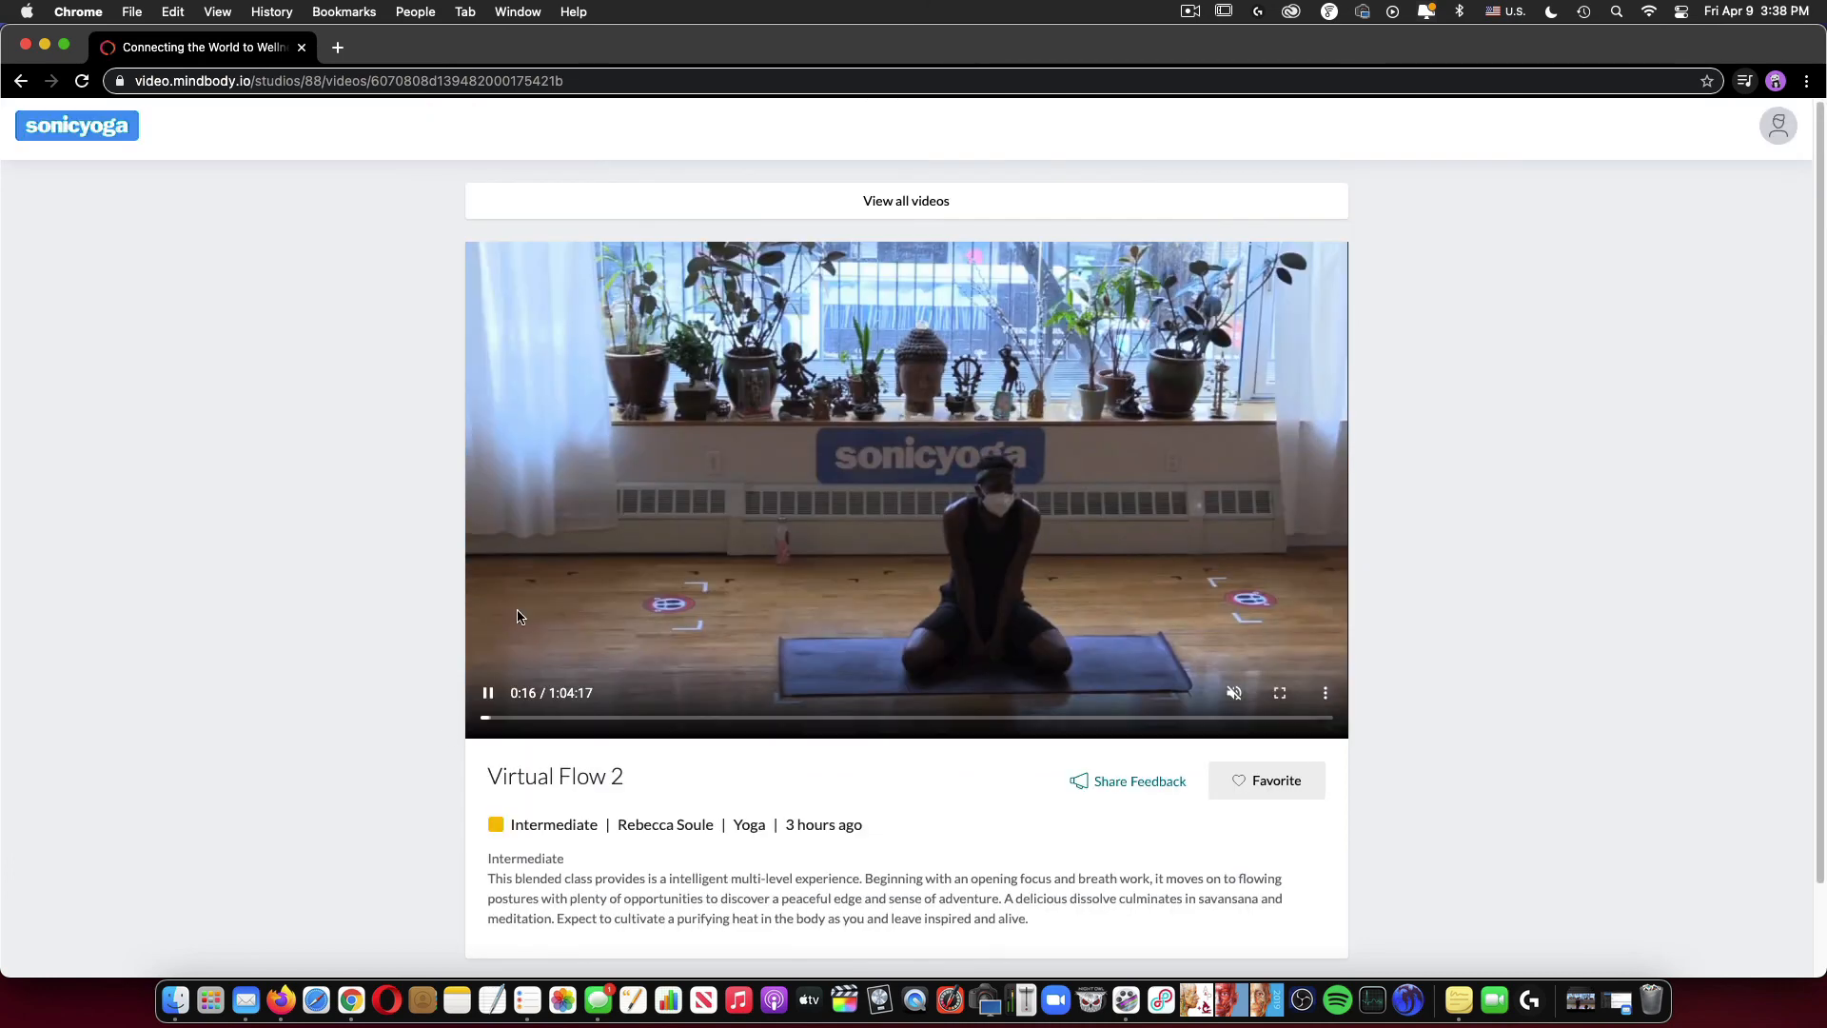
Pause the class and quit Google Chrome from the menu bar.
click(487, 693)
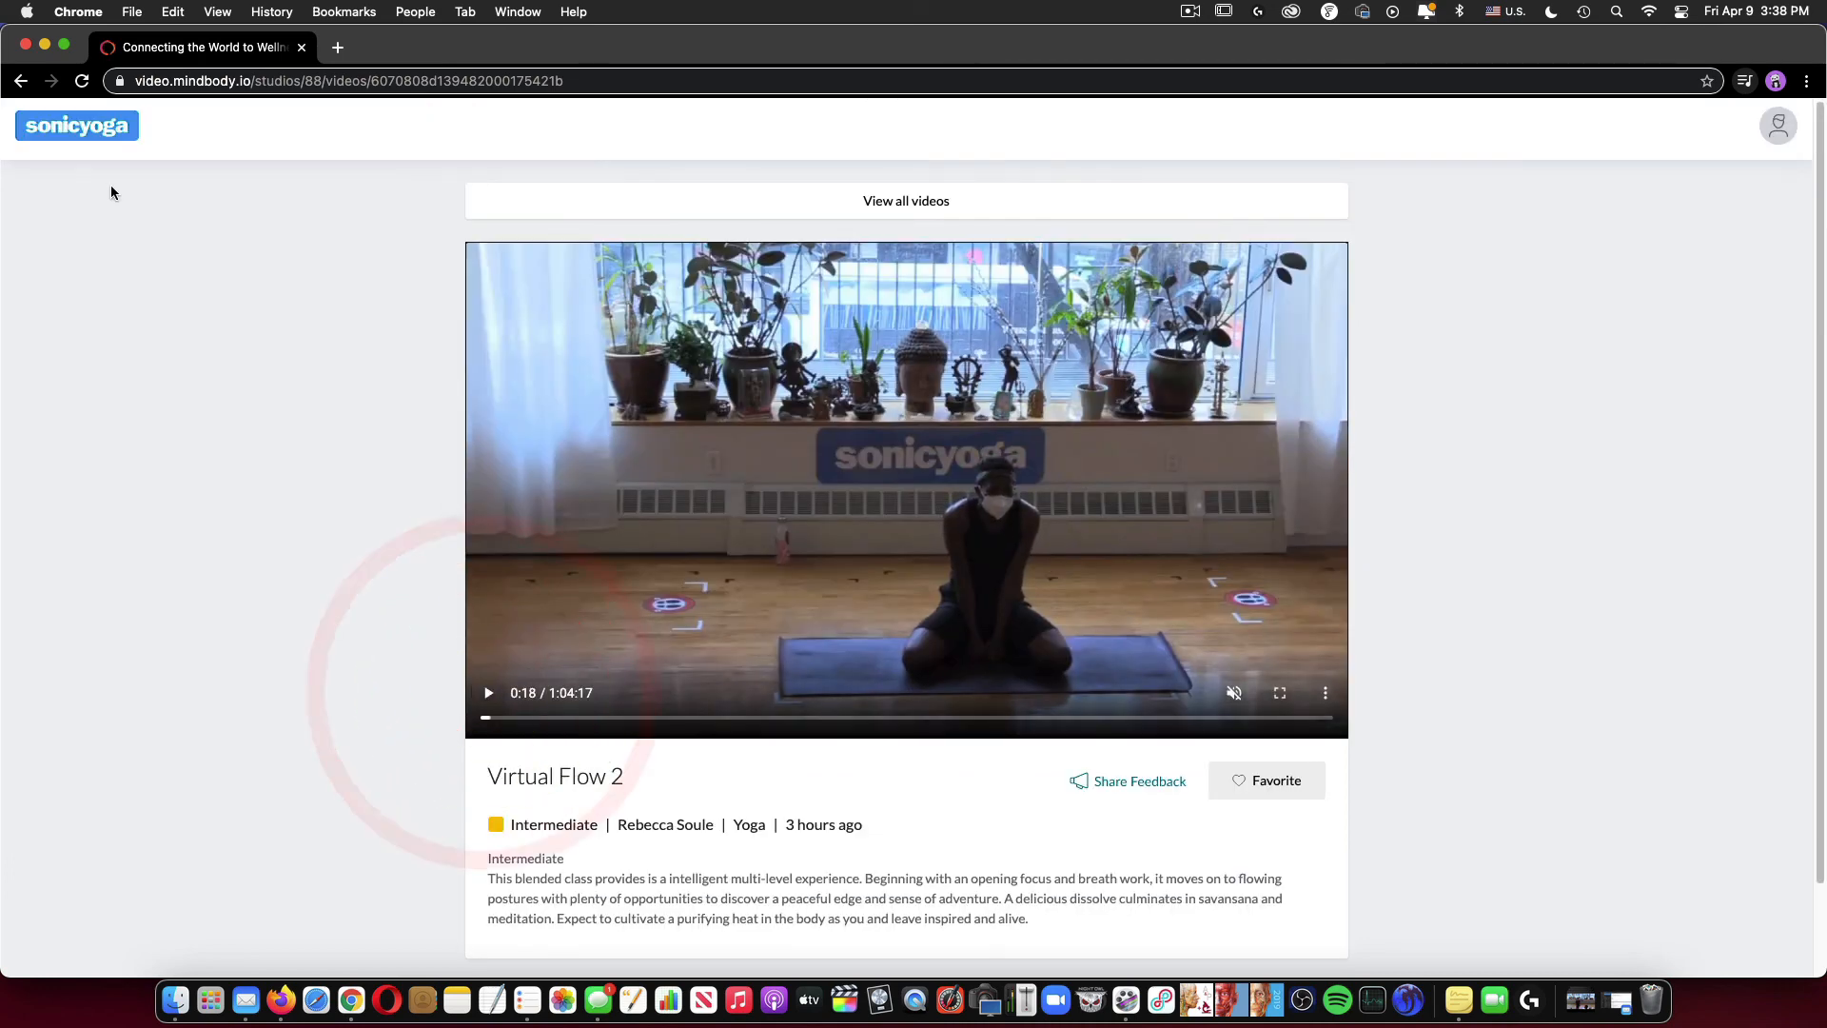
click(906, 200)
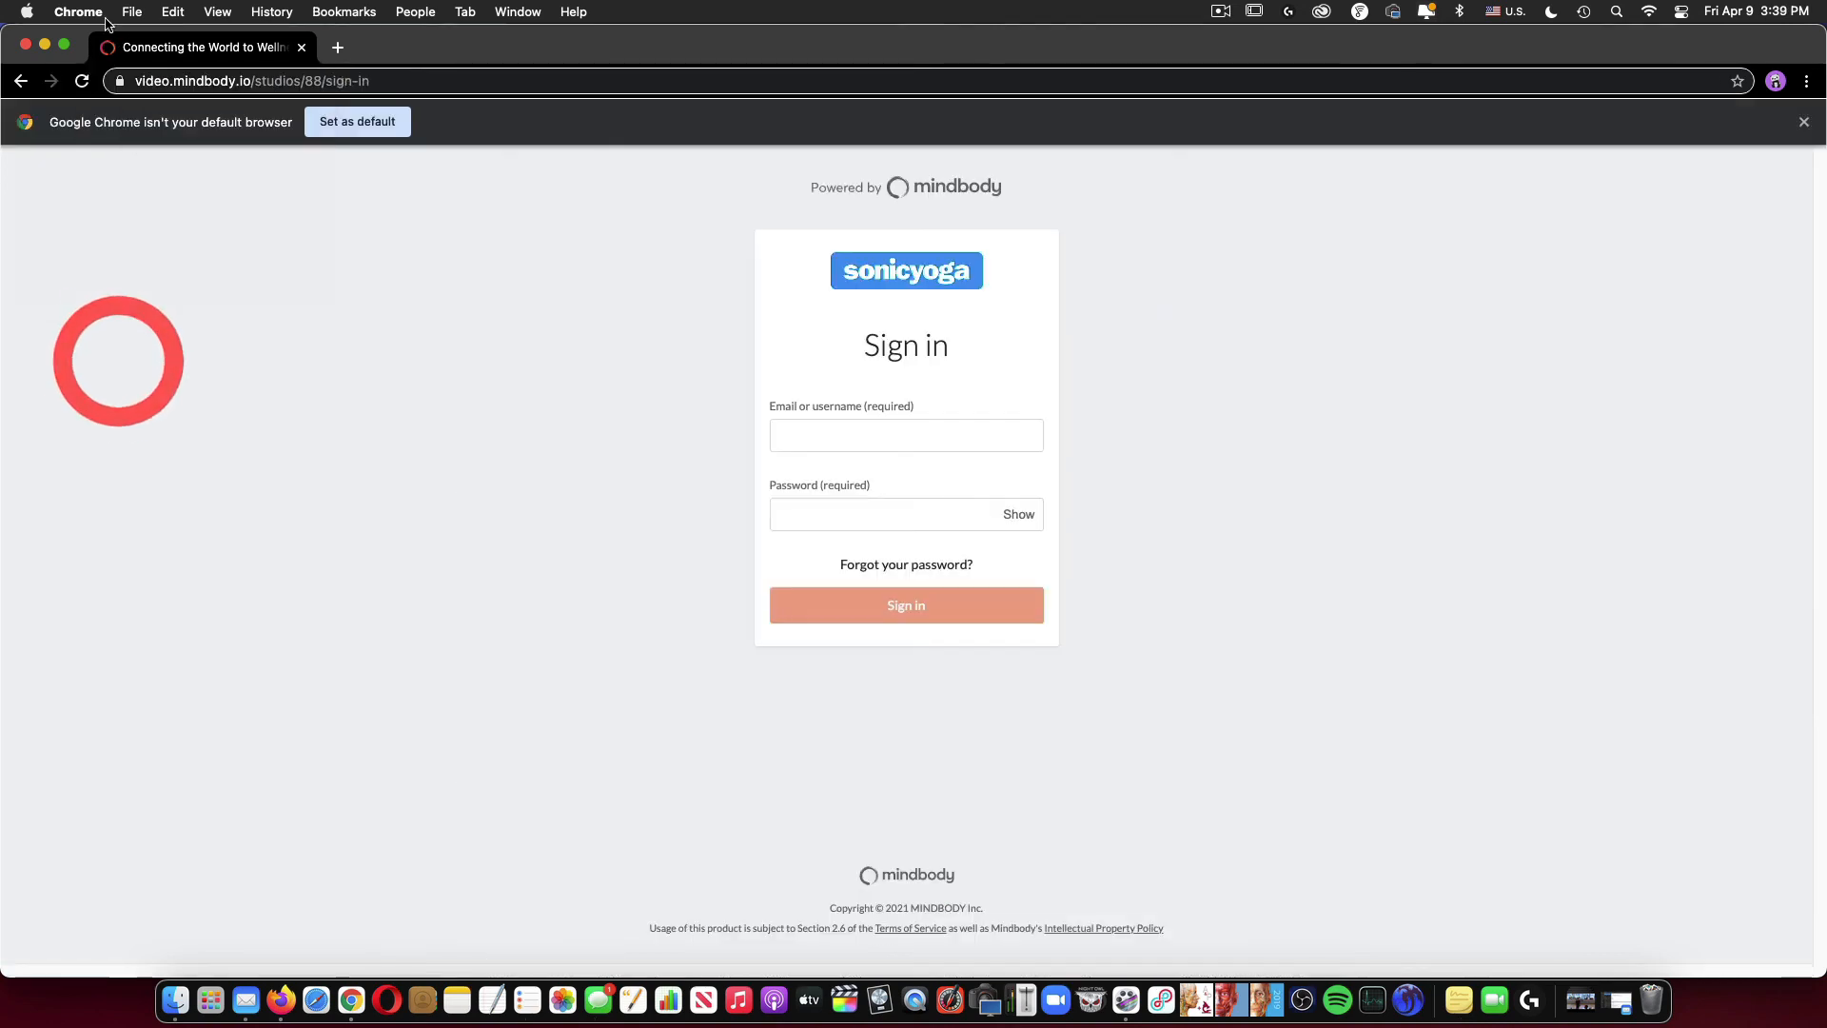
click(78, 11)
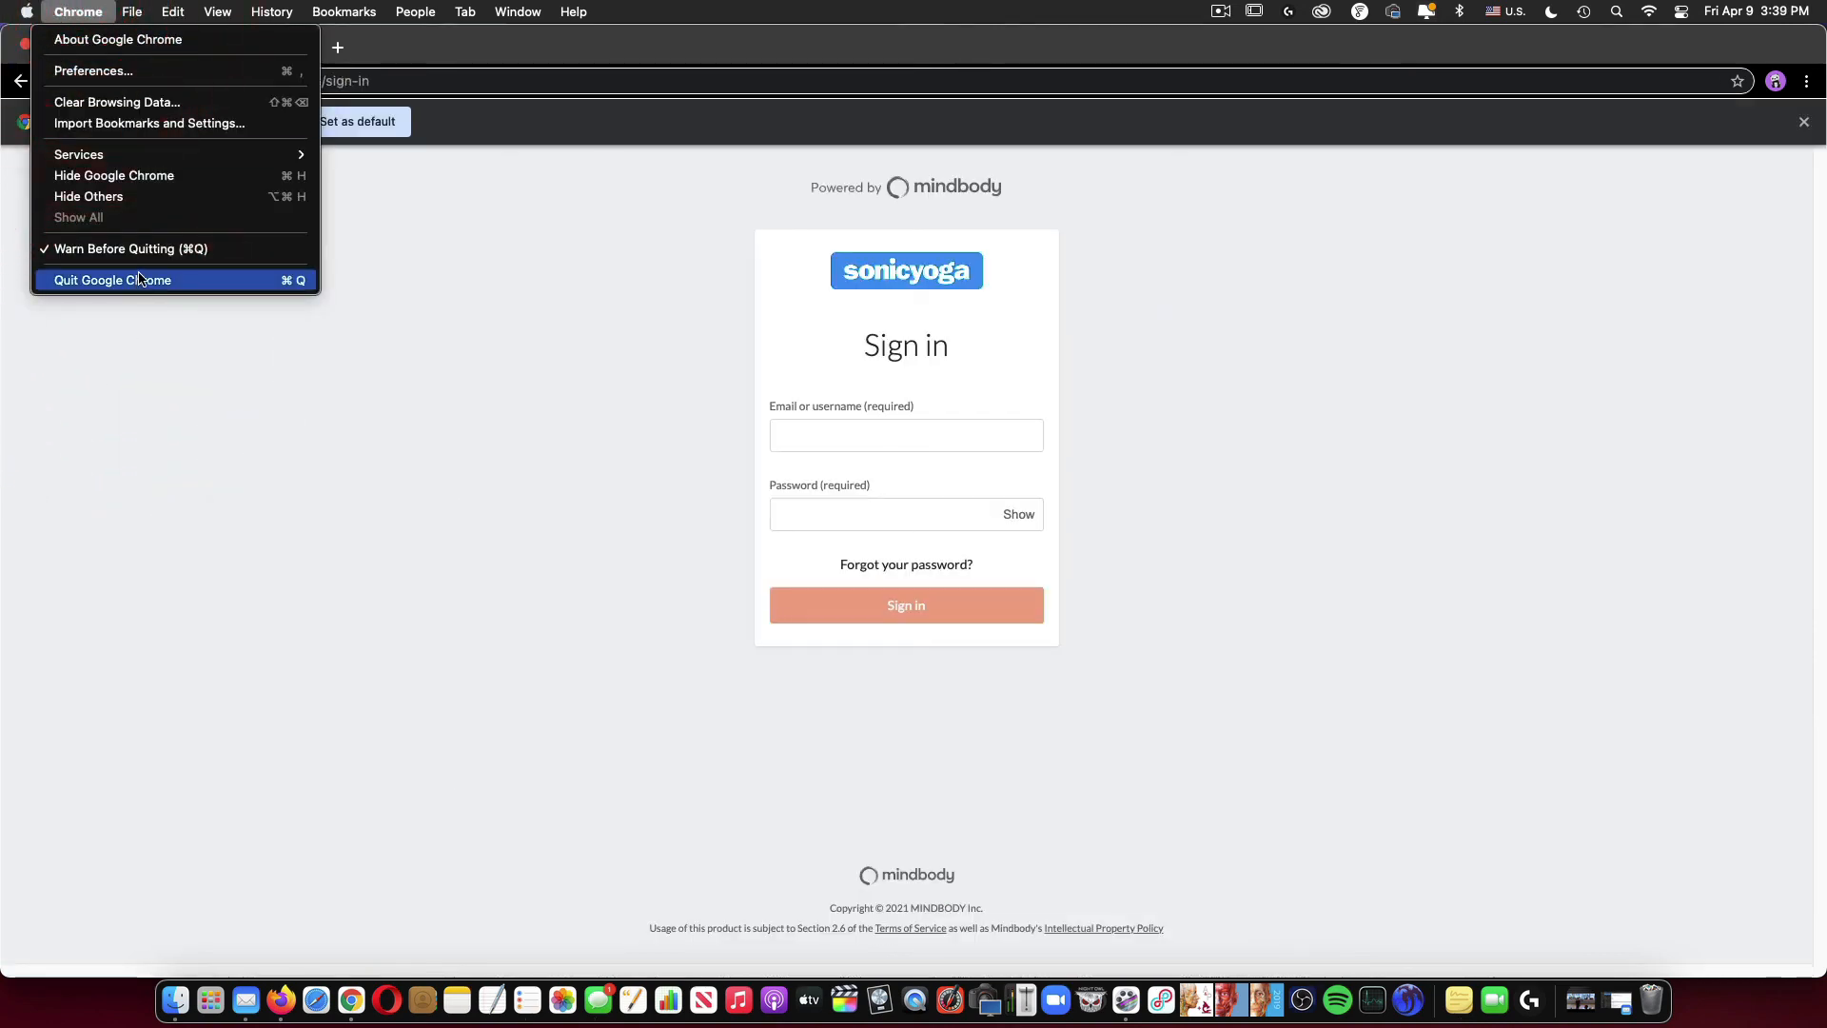
click(112, 280)
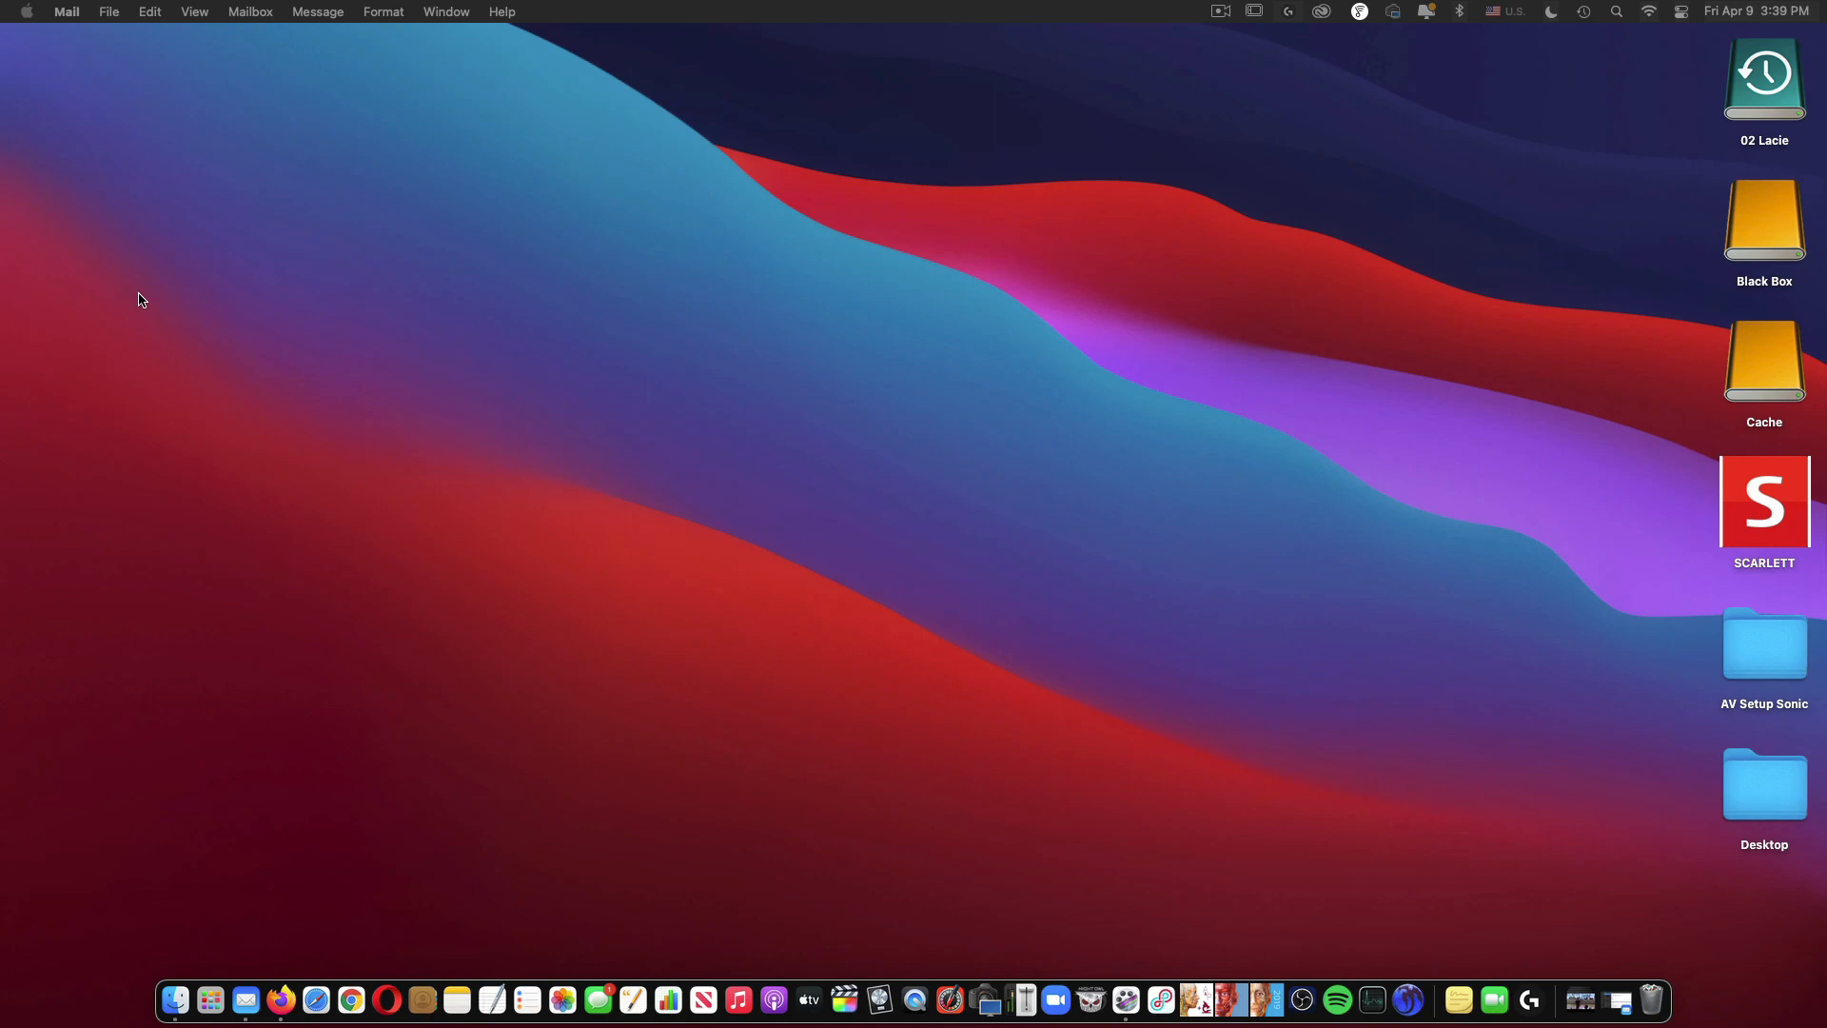